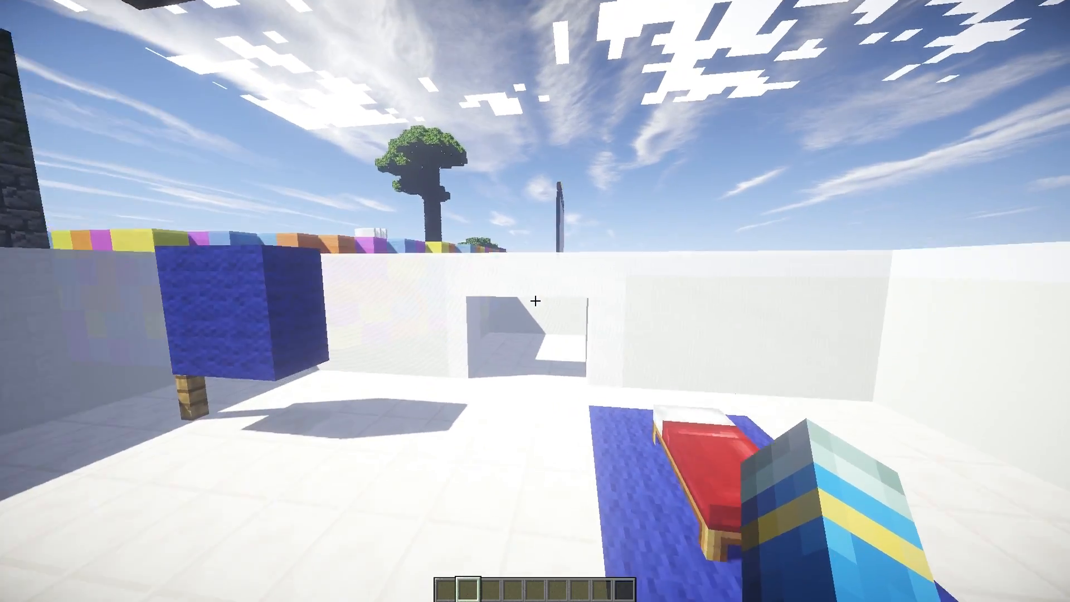
{"action": "mouse_move", "coordinate": [535, 301]}
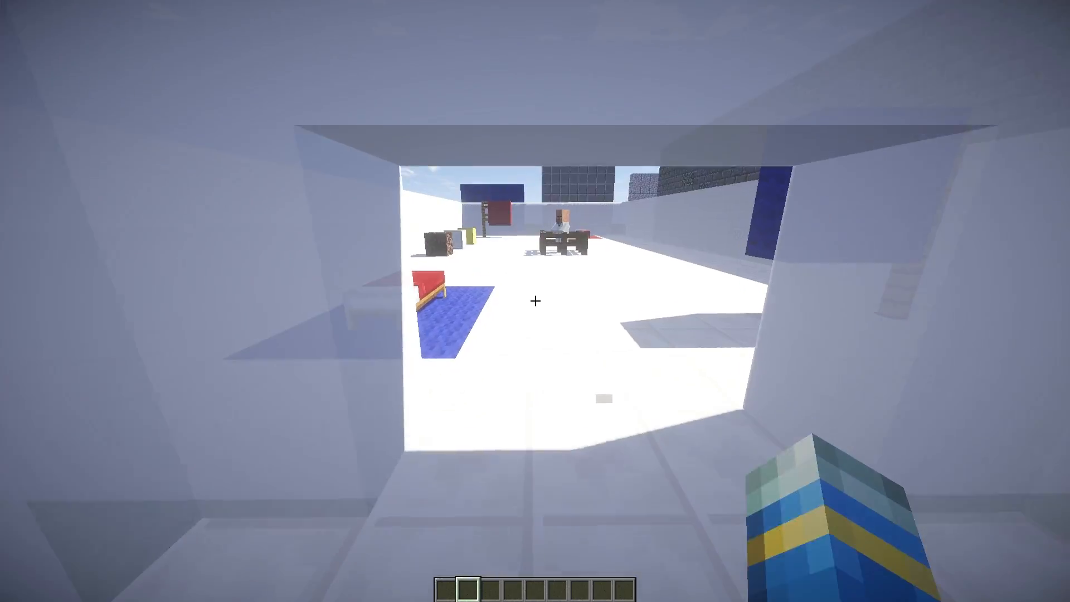
{"action": "mouse_move", "coordinate": [535, 301]}
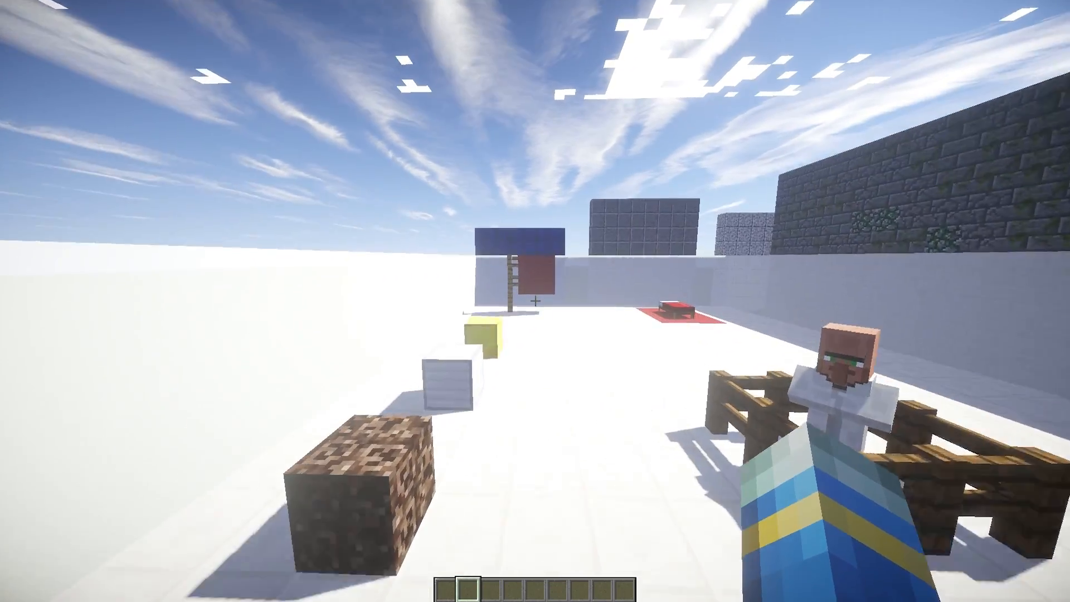
{"action": "mouse_move", "coordinate": [535, 301]}
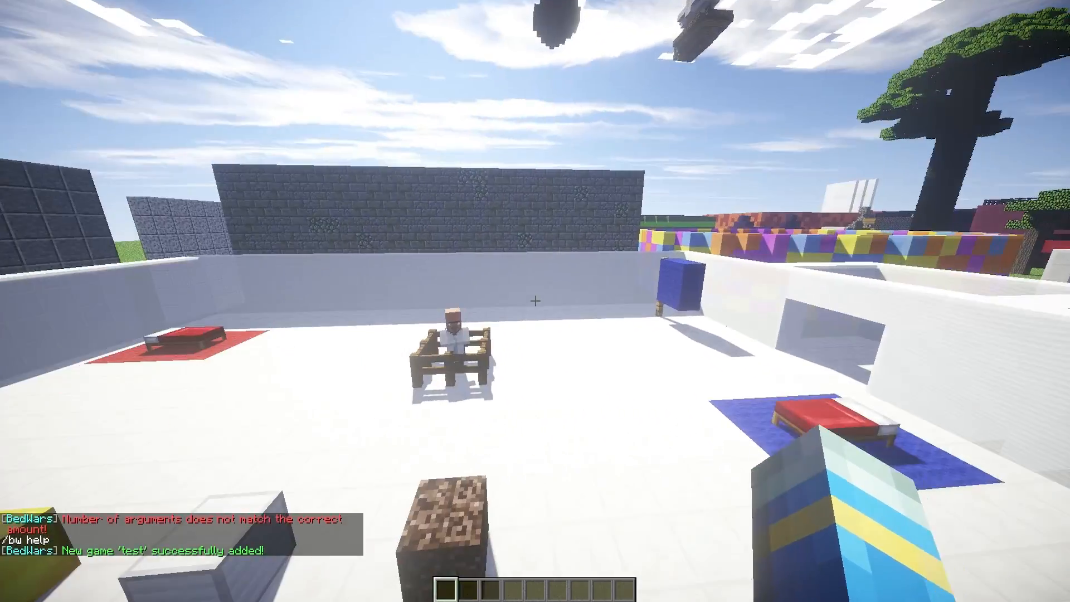
{"action": "mouse_move", "coordinate": [535, 300]}
{"action": "type", "text": "/bw"}
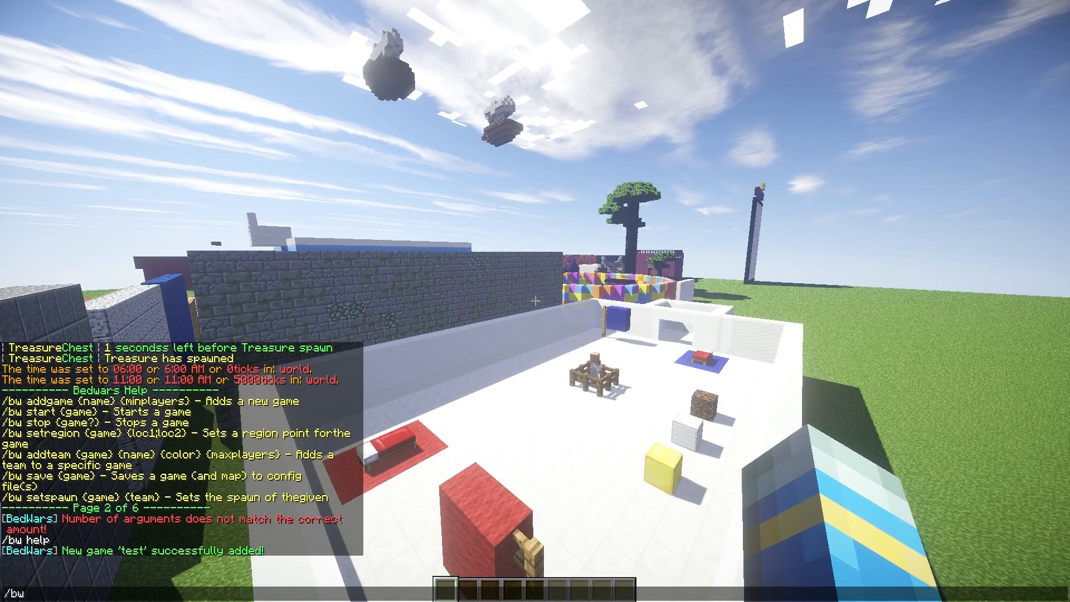
Set the first region corner of game 'test' with /bw setregion test loc1
{"action": "type", "text": "setregion"}
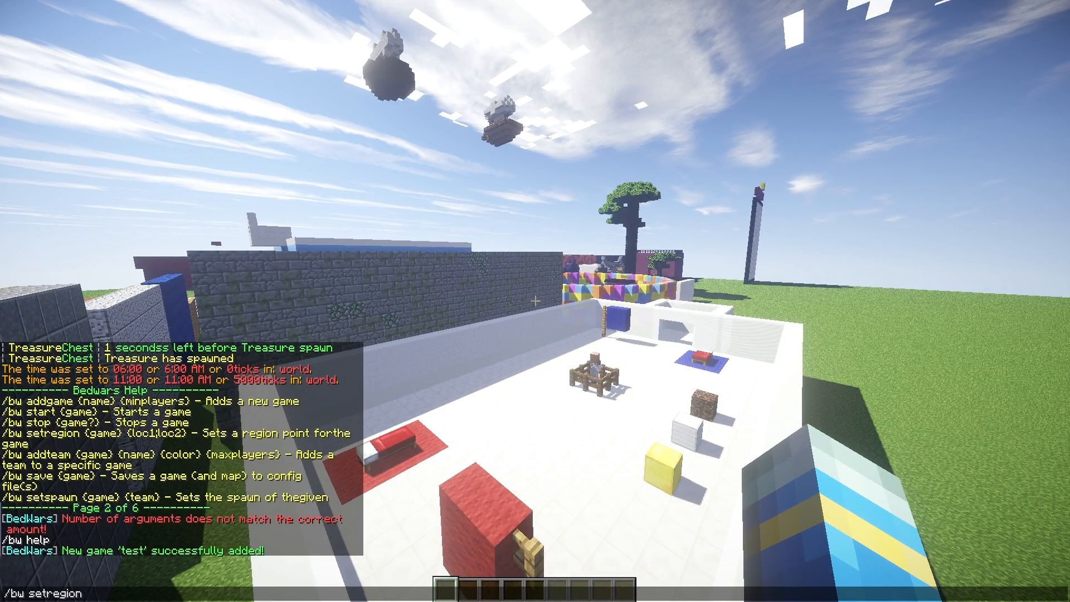
{"action": "type", "text": "test loc1"}
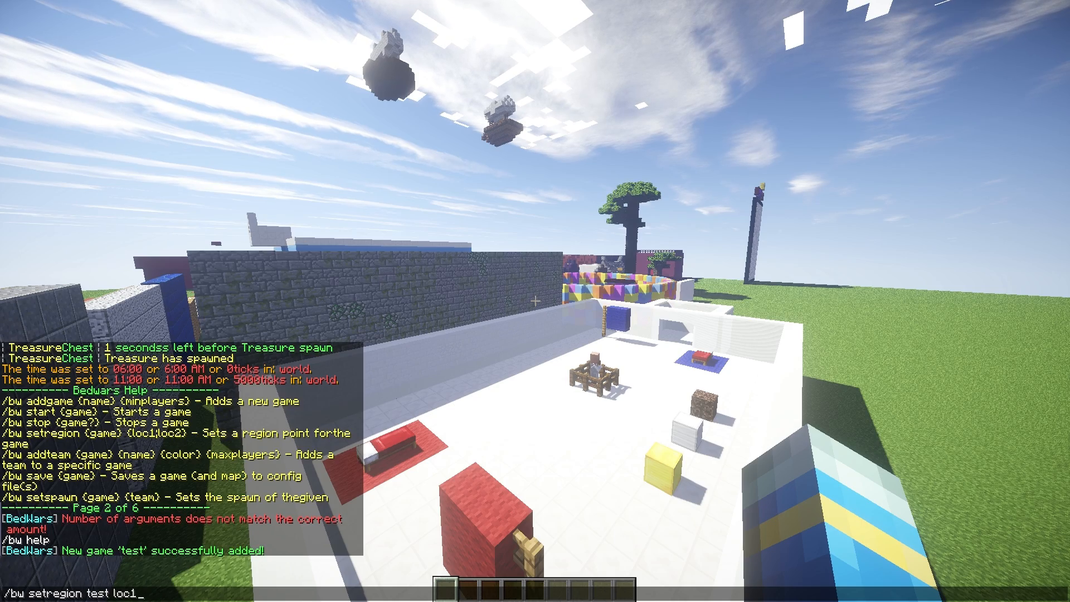
{"action": "key", "text": "Return"}
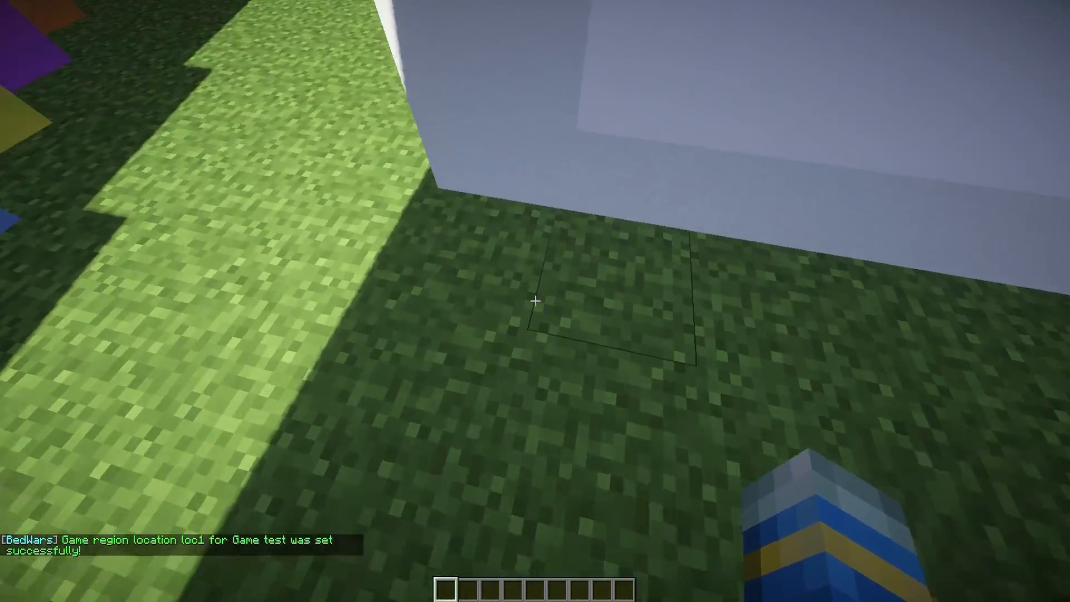
{"action": "mouse_move", "coordinate": [535, 300]}
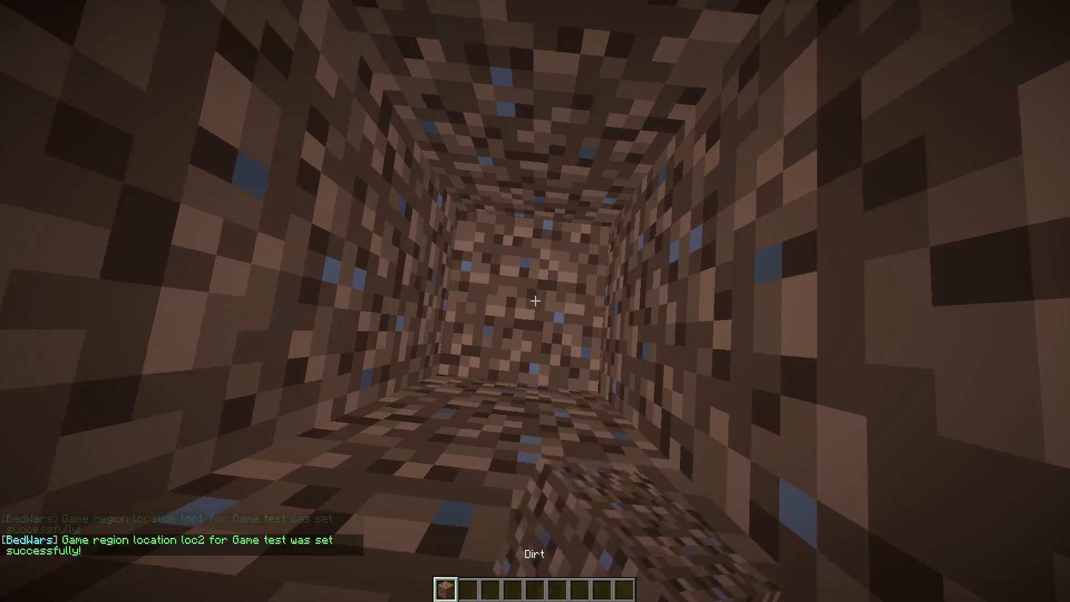
{"action": "key", "text": "e"}
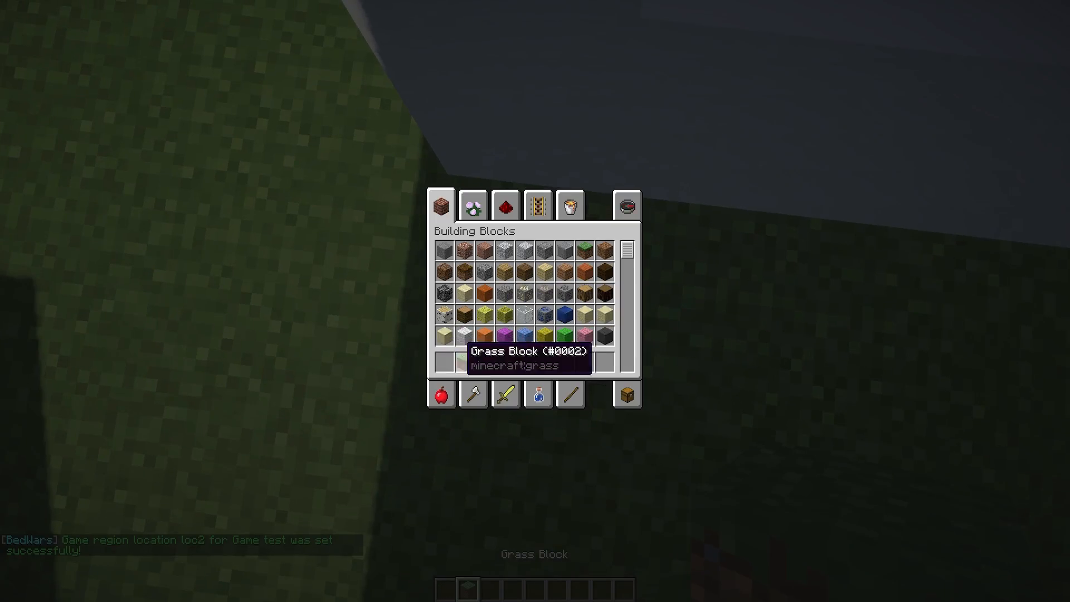
{"action": "key", "text": "Escape"}
{"action": "type", "text": "/bu addteam test"}
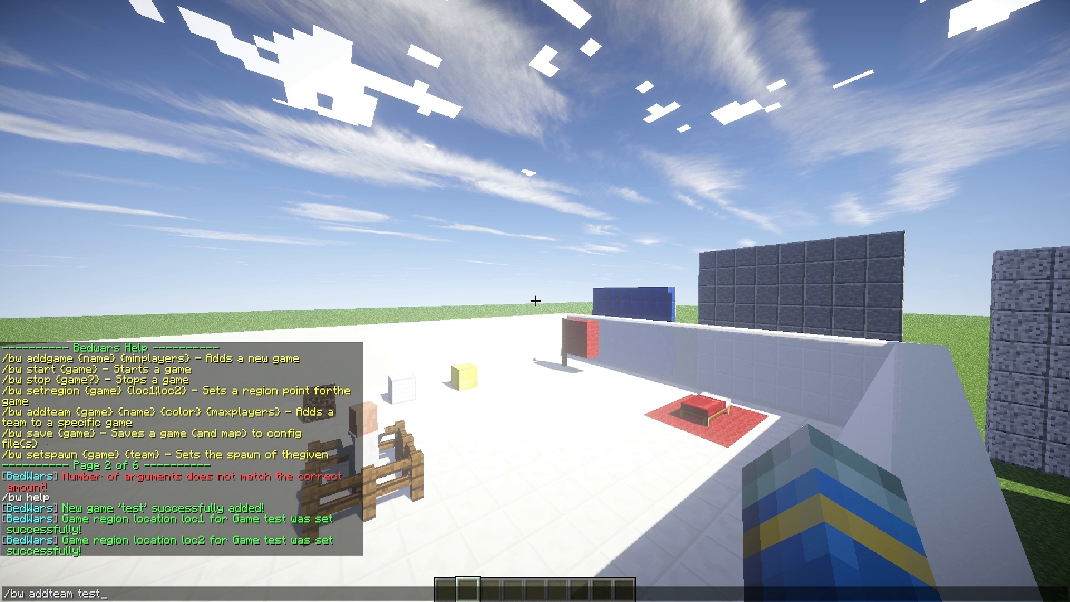
Add a blue team of 2 players to 'test' with /bw addteam test blue blue 2
{"action": "type", "text": "b"}
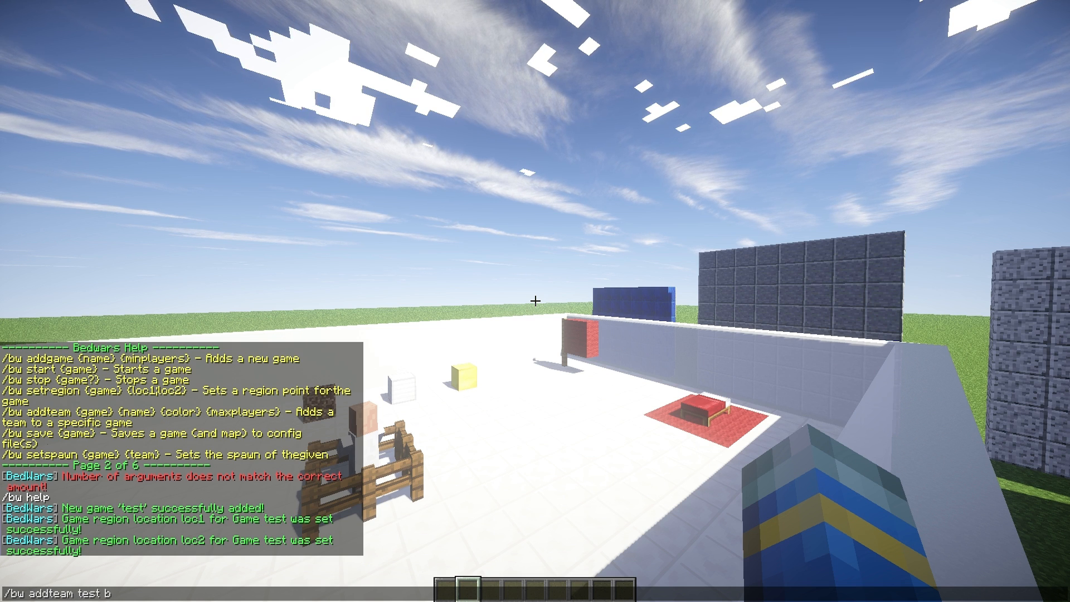
{"action": "type", "text": "lue blue"}
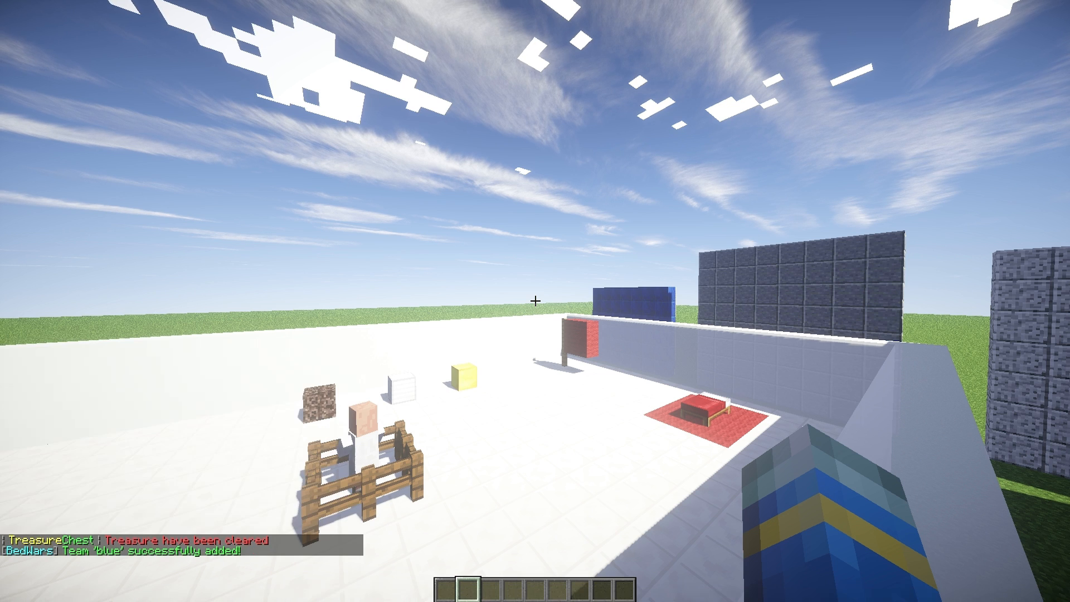
{"action": "type", "text": "/bw addteam test blue blue 2"}
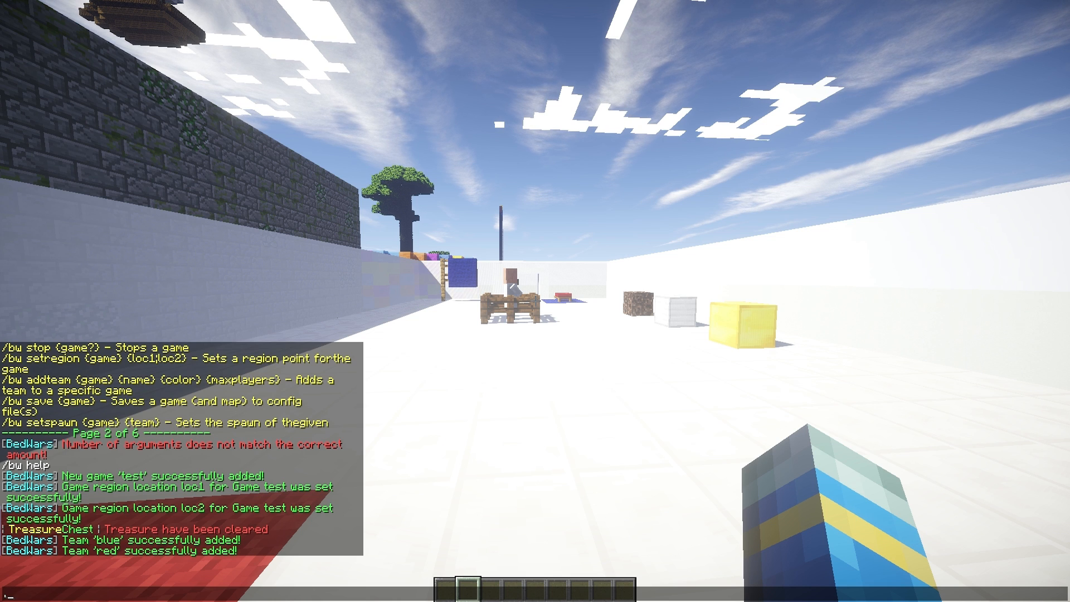
Add the red team and set its spawn with /bw setspawn test red
{"action": "type", "text": "b"}
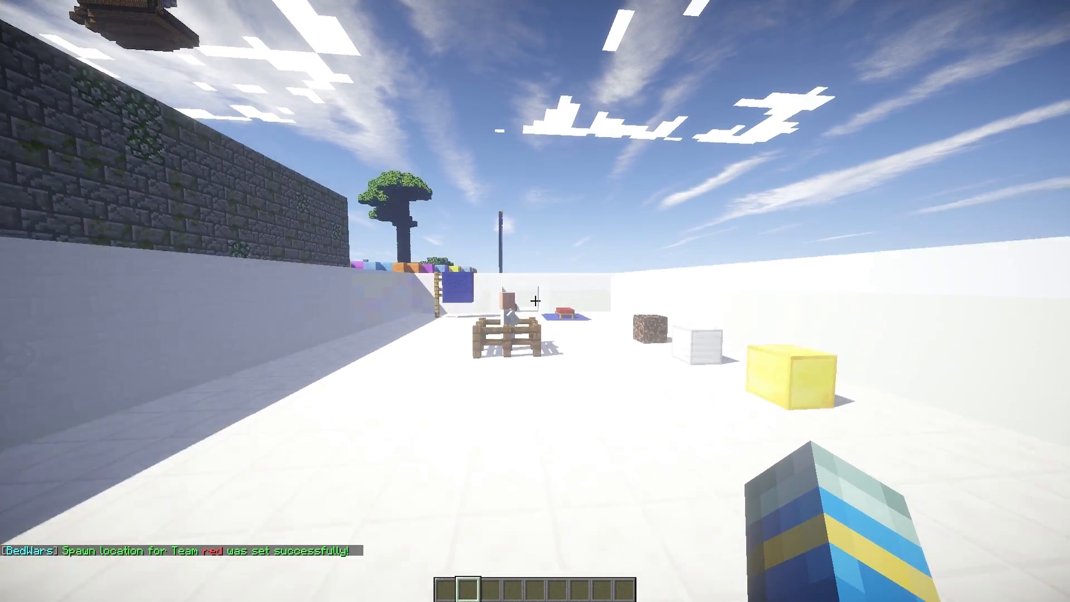
{"action": "mouse_move", "coordinate": [535, 300]}
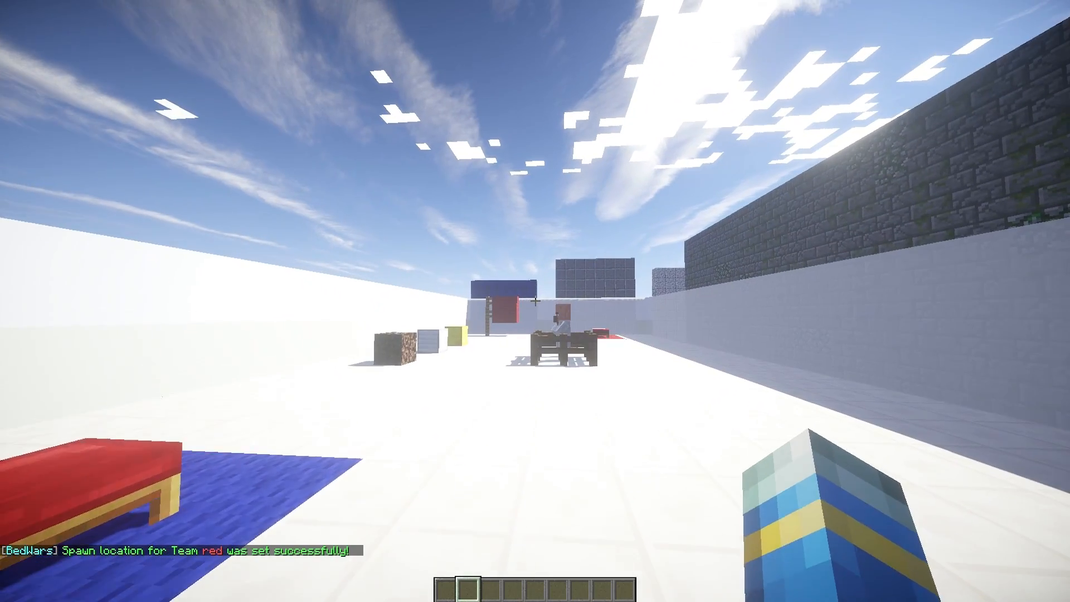
{"action": "type", "text": "/bw setspawn test"}
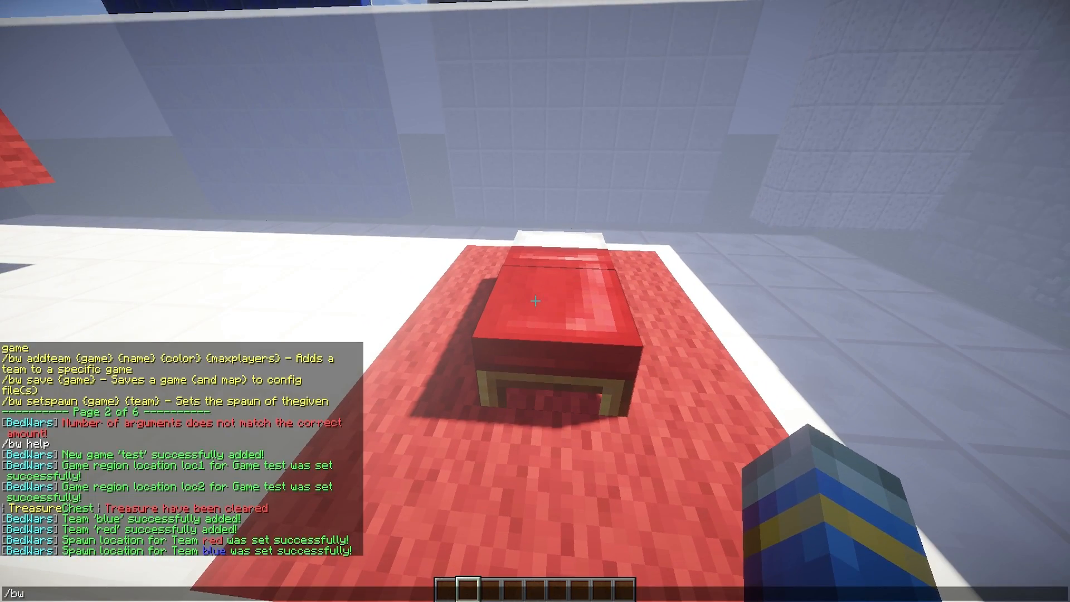
Make the red and blue beds the respawn blocks with /bw setbed test red and blue
{"action": "type", "text": "setbed"}
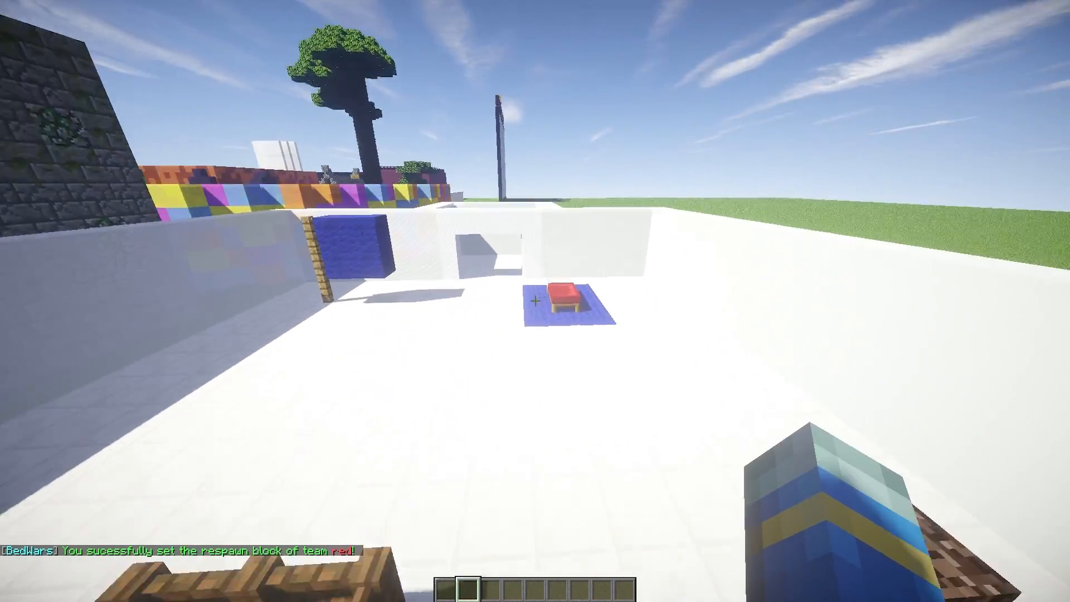
{"action": "type", "text": "/bw setbed test re"}
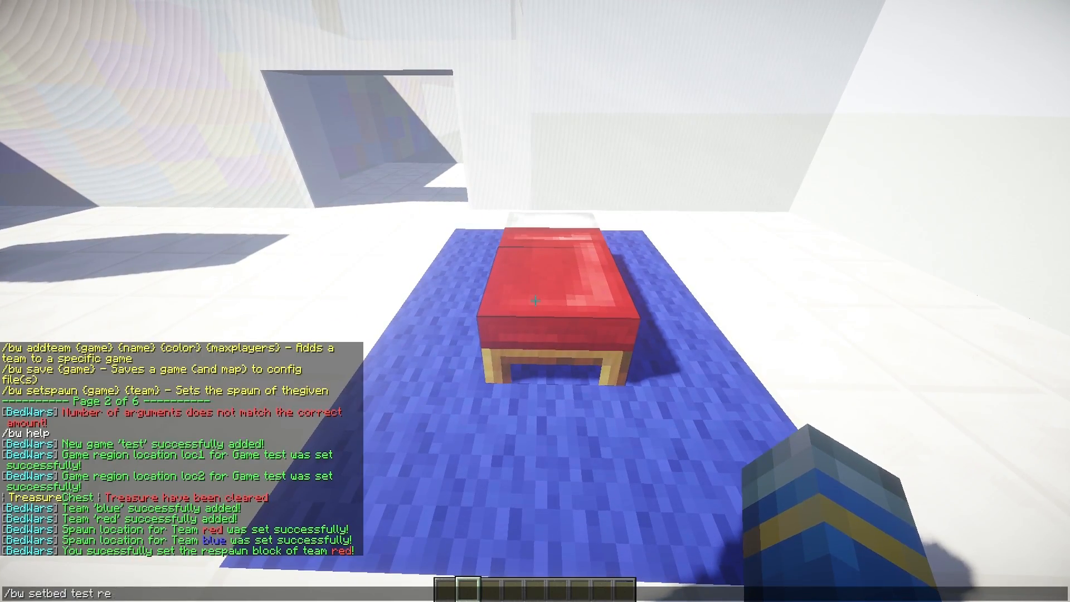
{"action": "type", "text": "bl"}
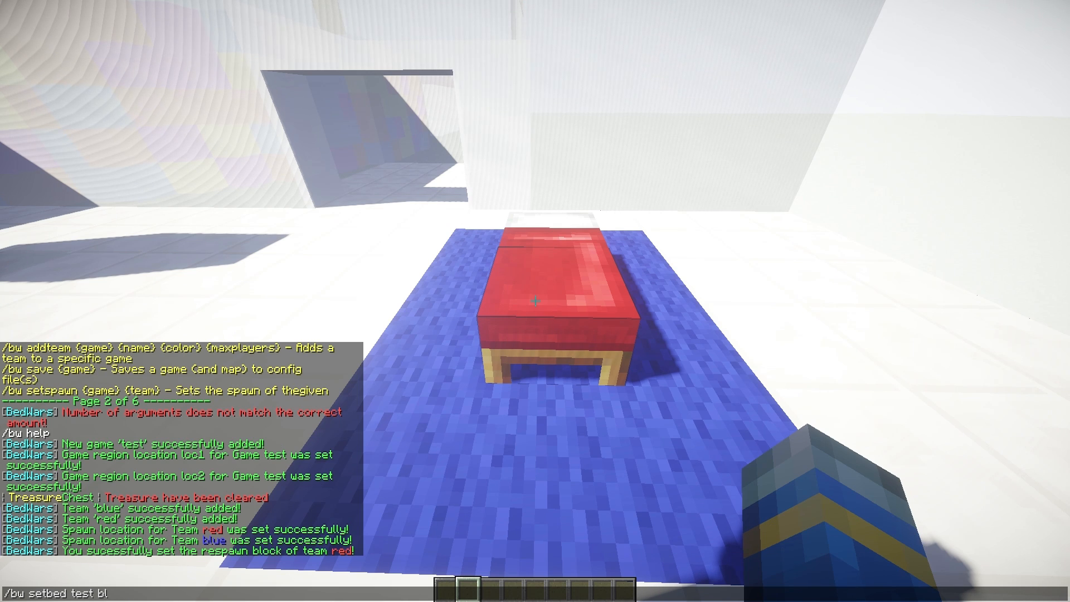
{"action": "key", "text": "enter"}
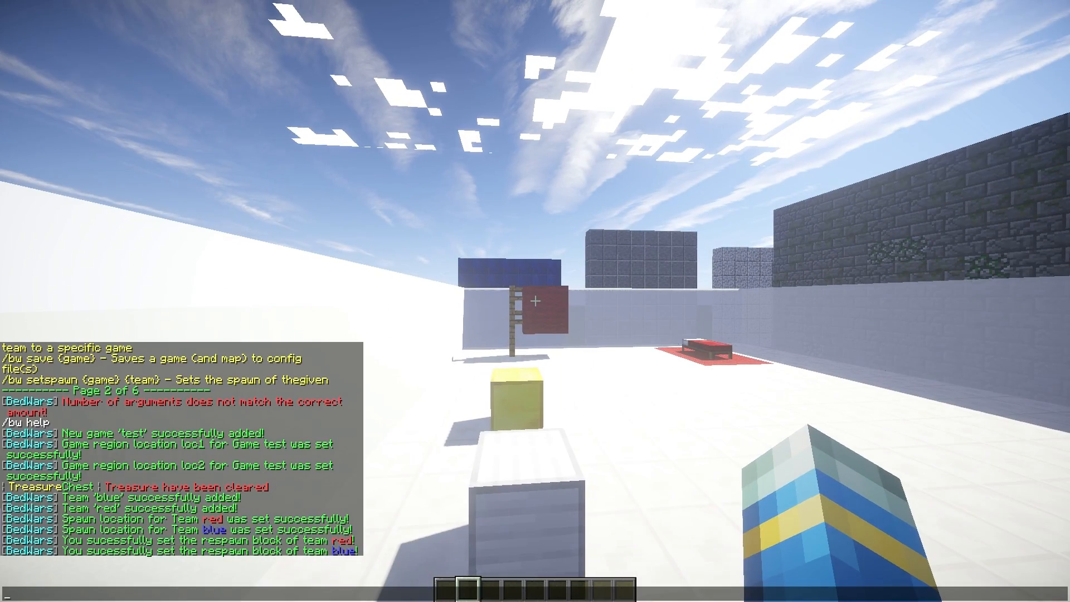
Set resource spawners, then take a stack of items from the Miscellaneous inventory tab
{"action": "type", "text": "/bw setspawn"}
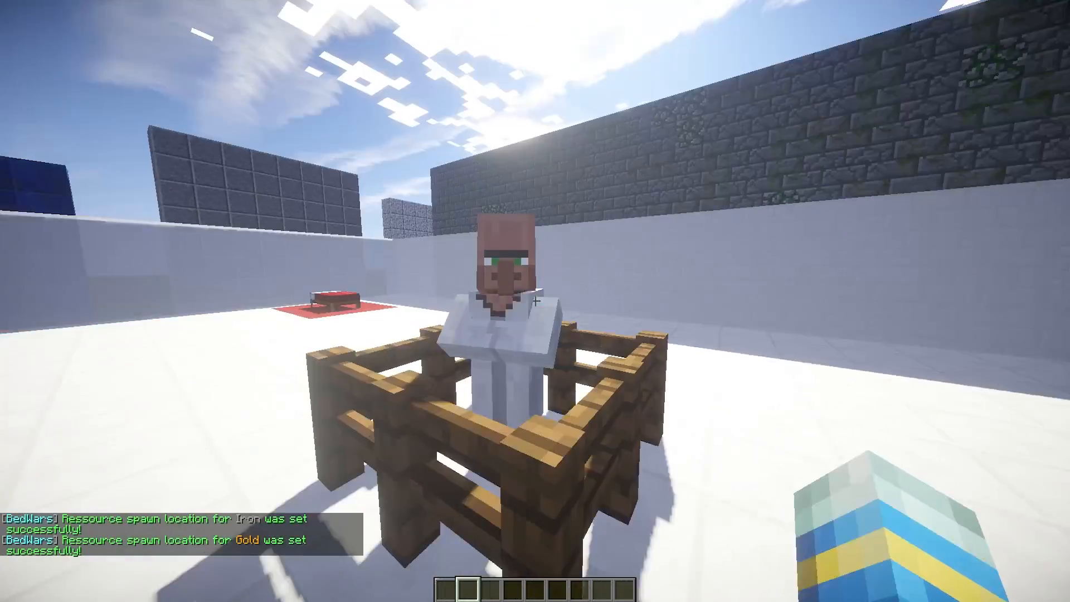
{"action": "key", "text": "e"}
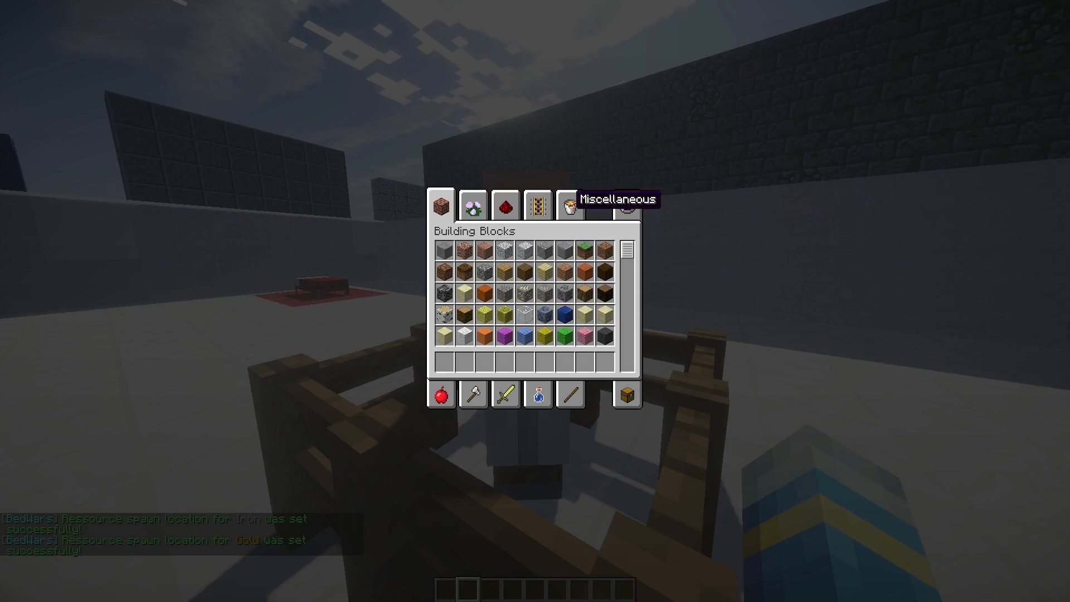
{"action": "left_click", "coordinate": [570, 205]}
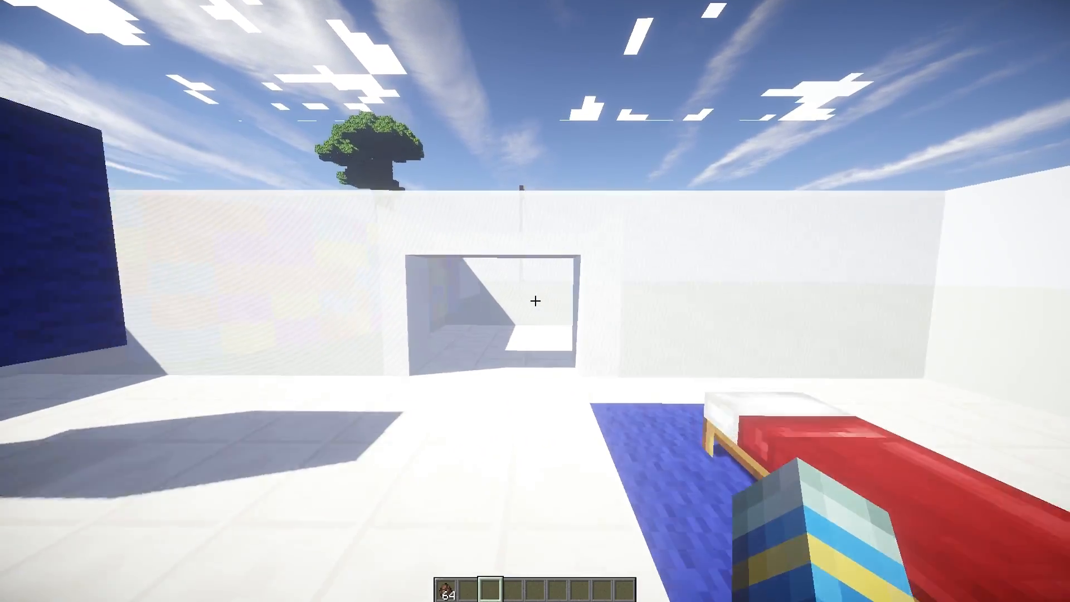
Grab armour stands from Decoration Blocks and set the main lobby with /bw setlobby
{"action": "key", "text": "e"}
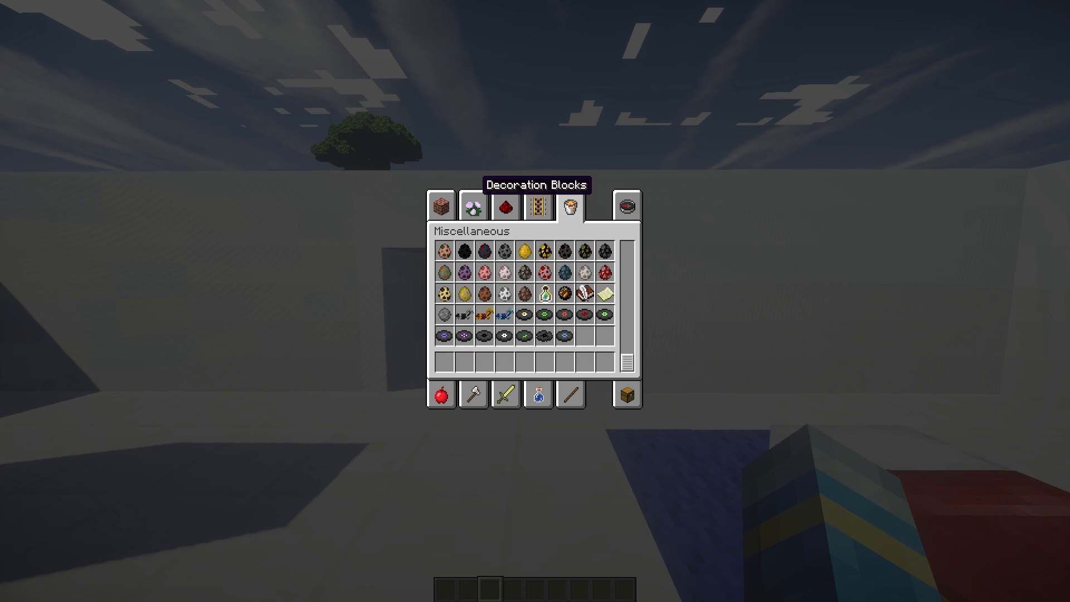
{"action": "left_click", "coordinate": [470, 205]}
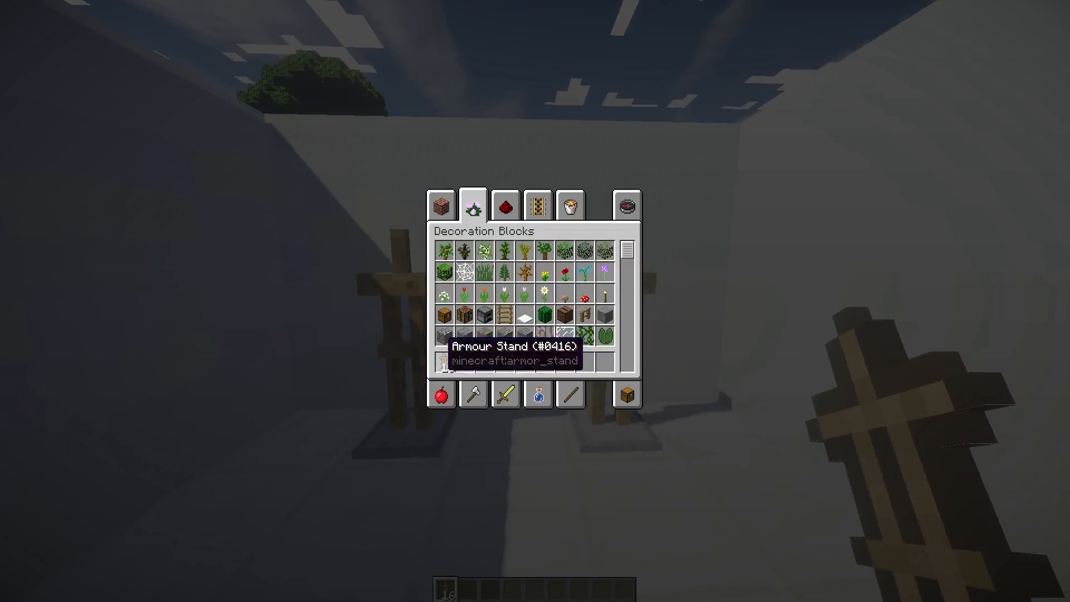
{"action": "key", "text": "Escape"}
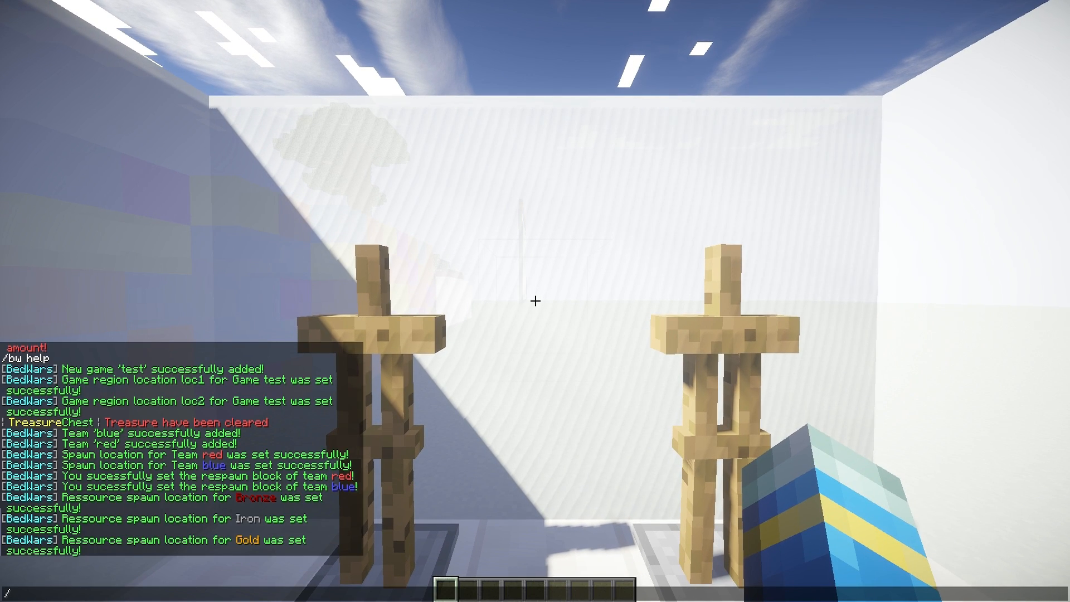
{"action": "type", "text": "bw setlobby"}
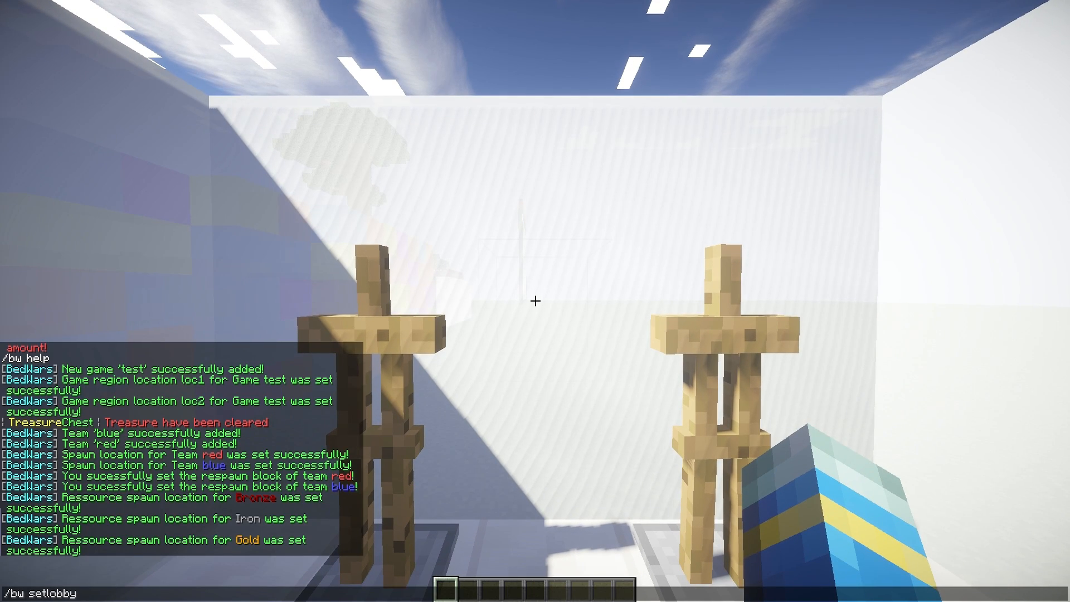
{"action": "key", "text": "Enter"}
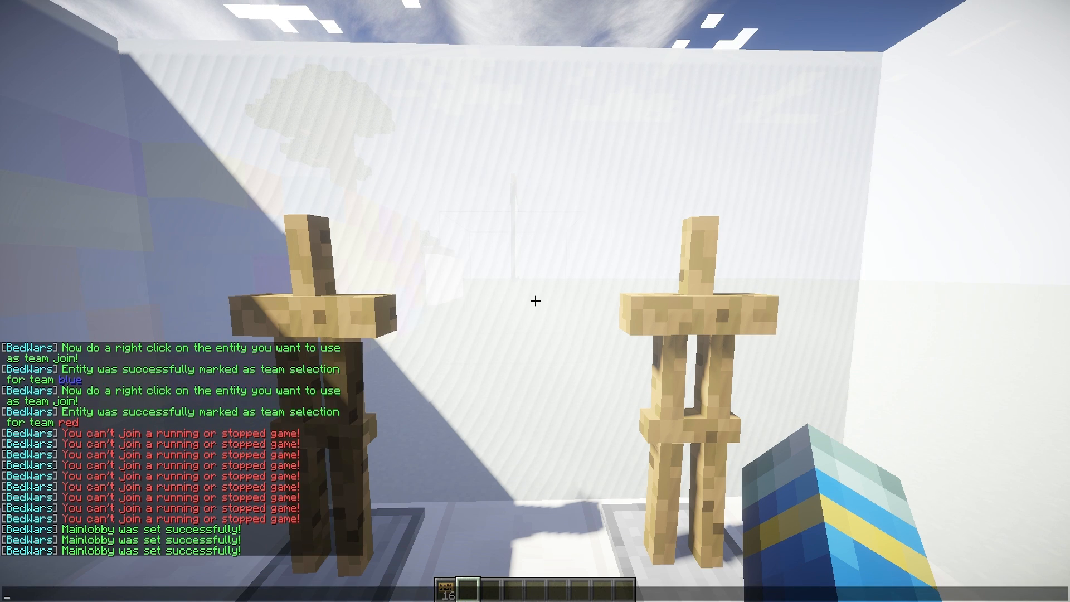
{"action": "type", "text": "/bw add"}
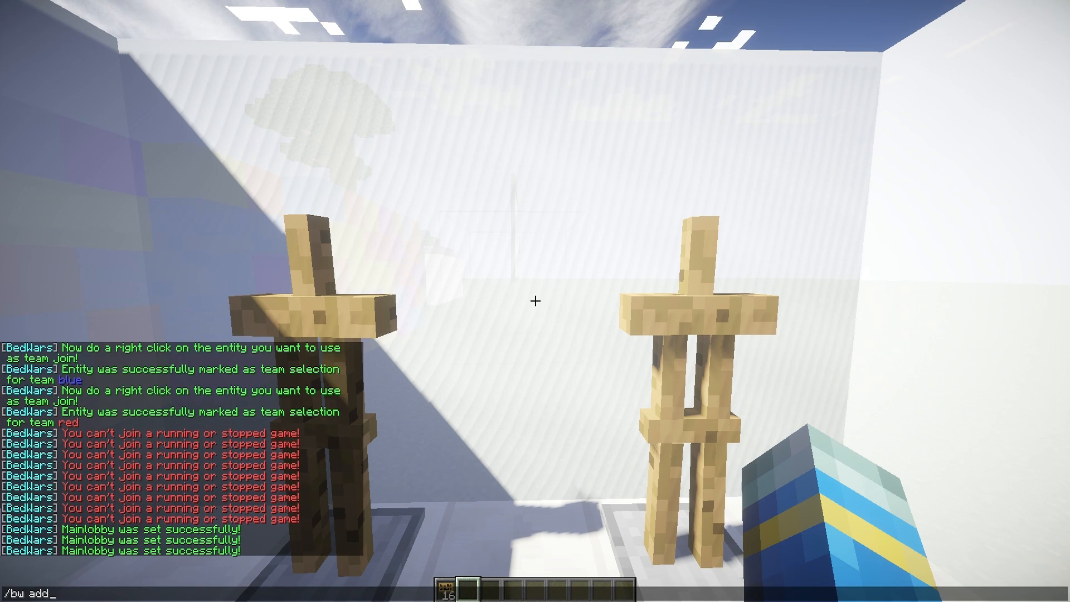
{"action": "type", "text": "tea"}
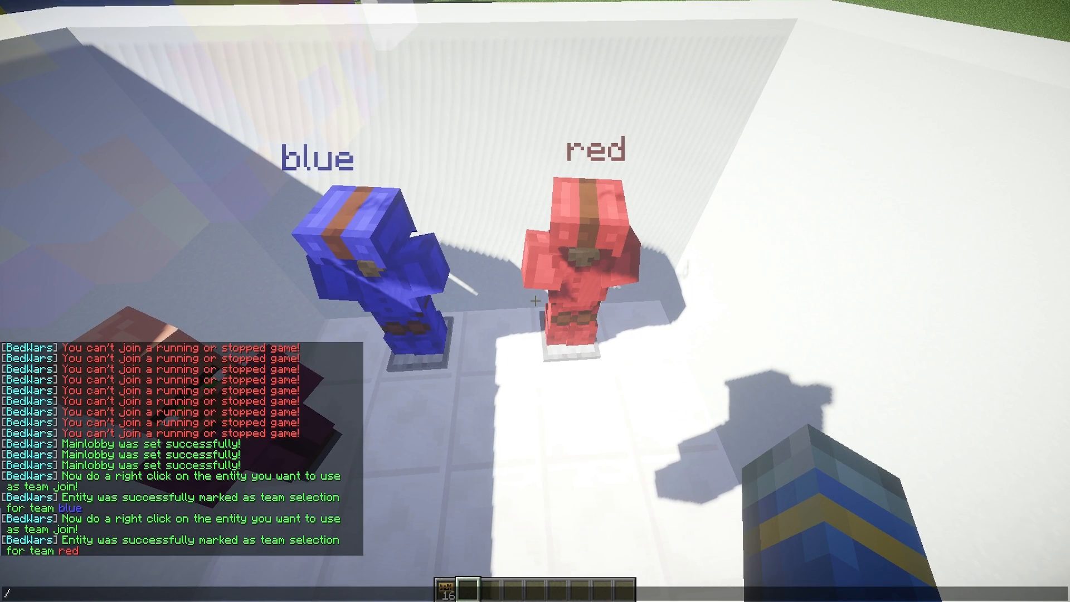
Add team-join stands, save 'test' with /bw save, and confirm the [bw] test join sign
{"action": "type", "text": "bw add"}
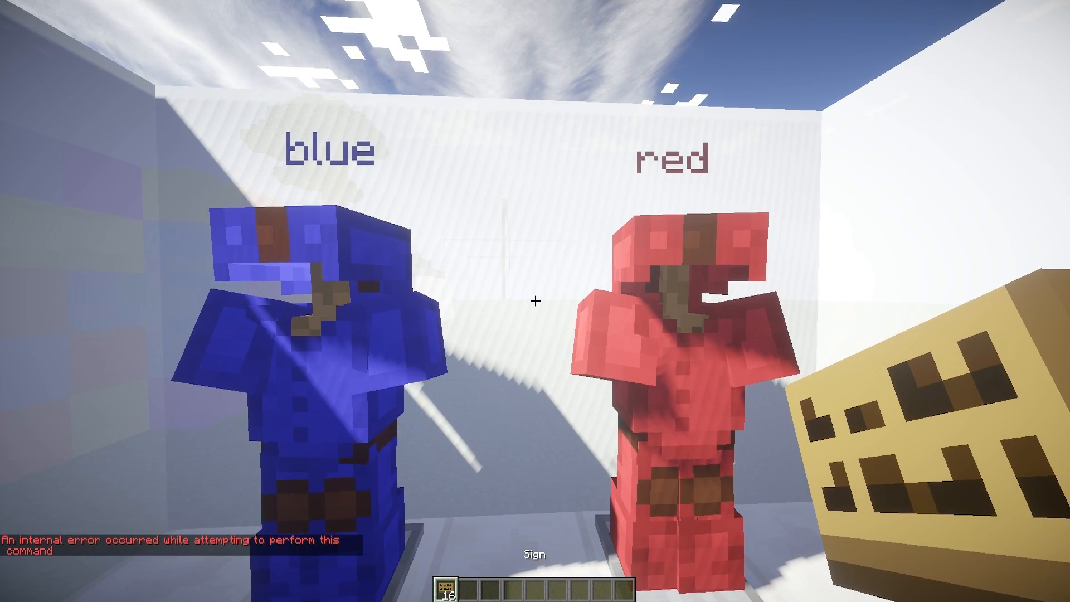
{"action": "type", "text": "/bw safv"}
{"action": "type", "text": "test"}
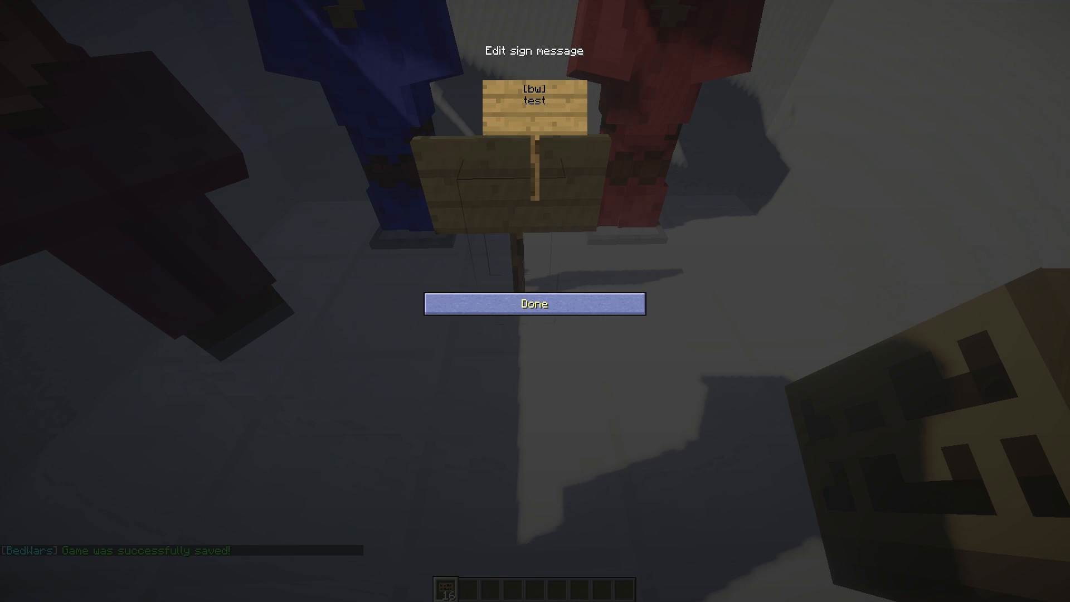
{"action": "left_click", "coordinate": [533, 303]}
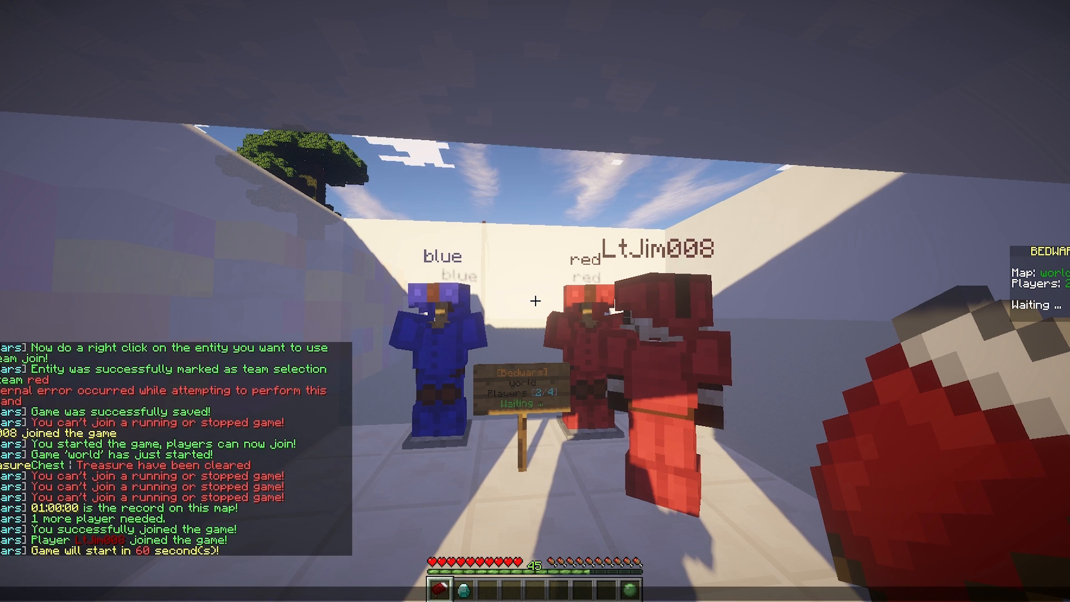
Start the 'test' game with /bw start test
{"action": "type", "text": "start test"}
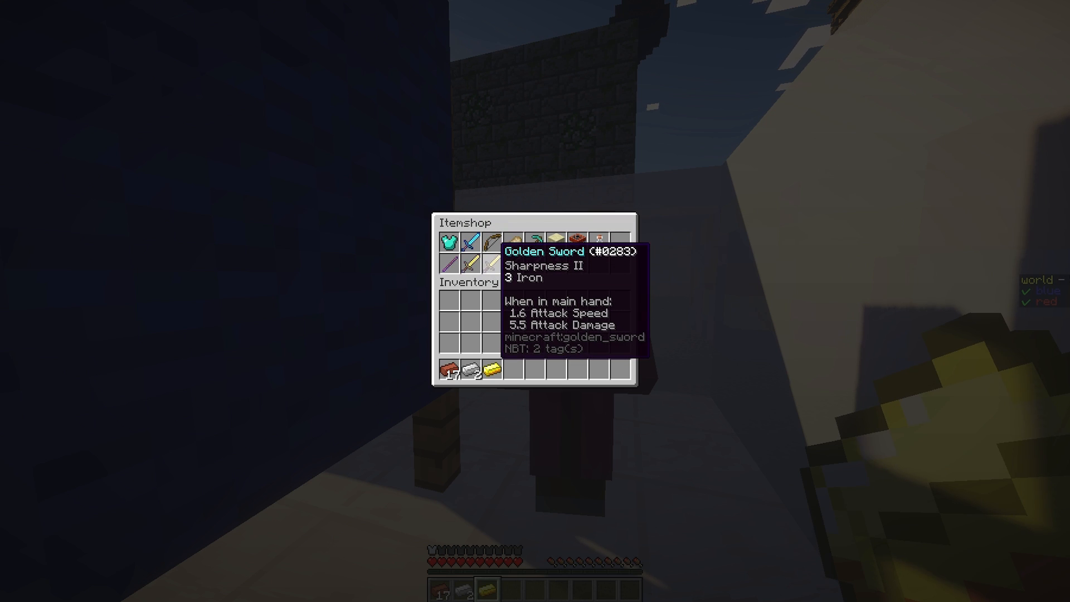
Buy the Golden Sword from the item shop villager
{"action": "left_click", "coordinate": [490, 265]}
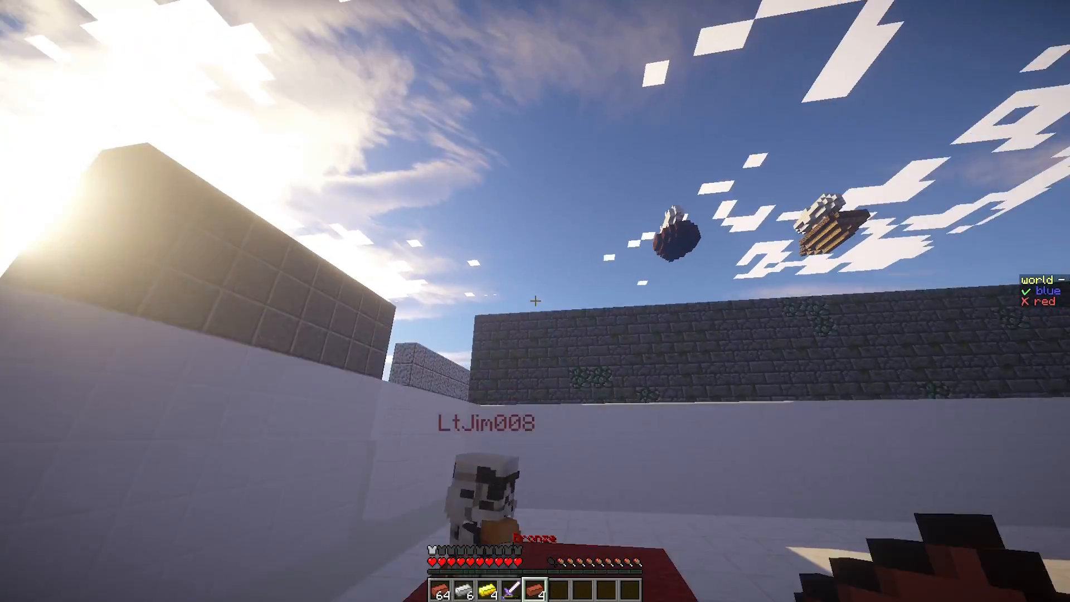
Switch to File Explorer and open the BedwarsRel shop and config YAML files
{"action": "key", "text": "alt+tab"}
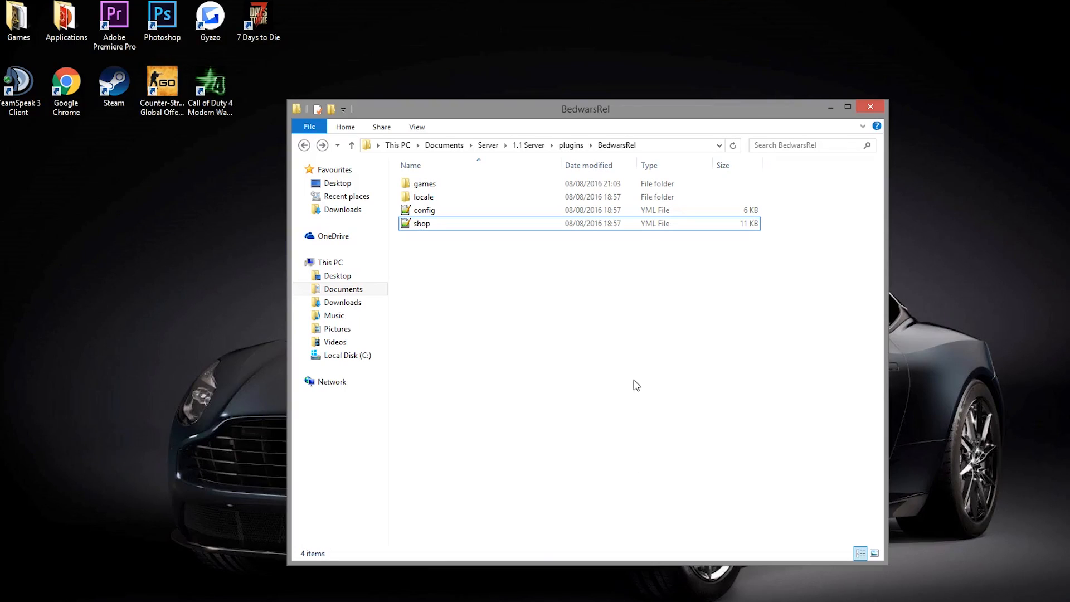
{"action": "left_click", "coordinate": [421, 223]}
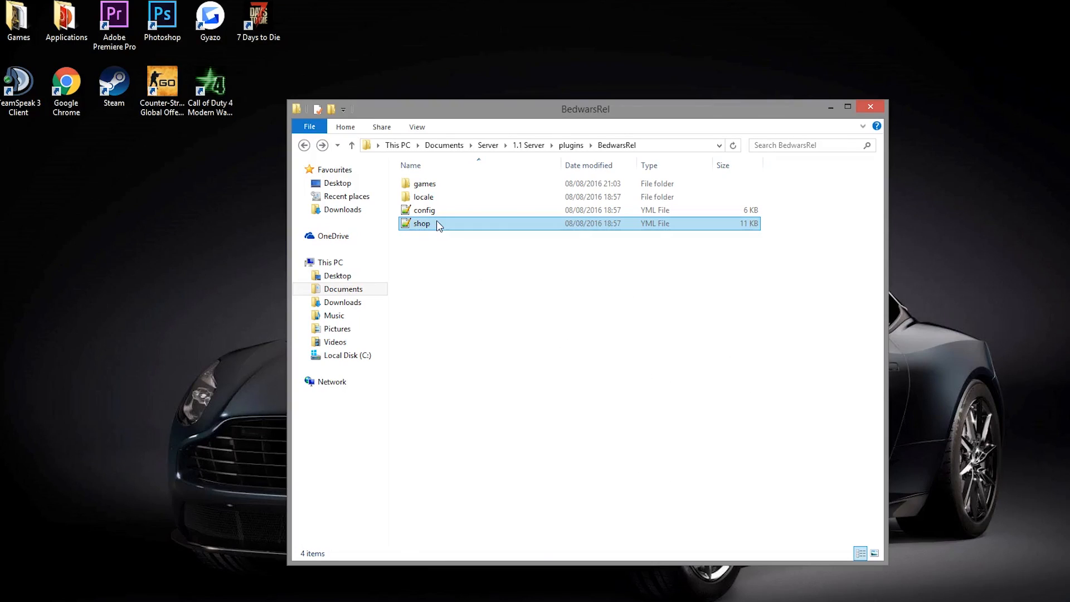
{"action": "left_click", "coordinate": [423, 210]}
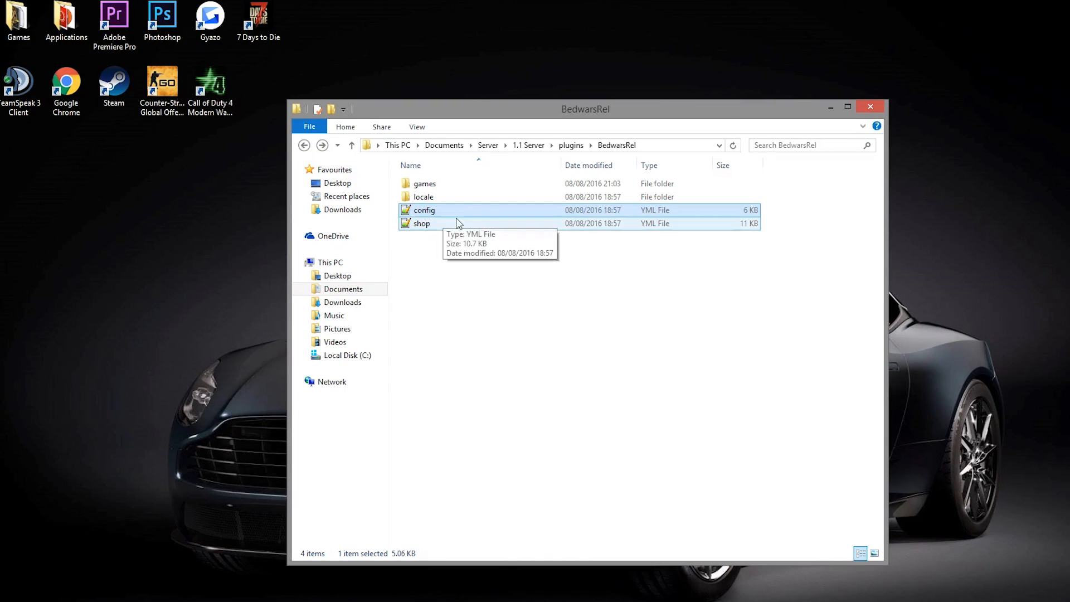
{"action": "double_click", "coordinate": [424, 183]}
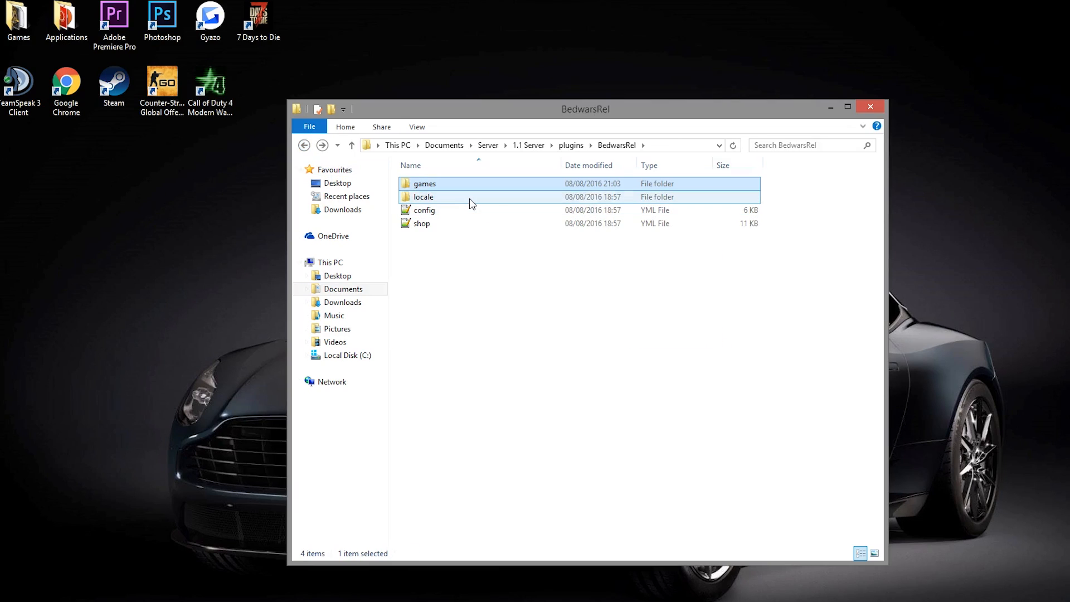
Open the locale folder's zh and sk language files for editing
{"action": "double_click", "coordinate": [423, 196]}
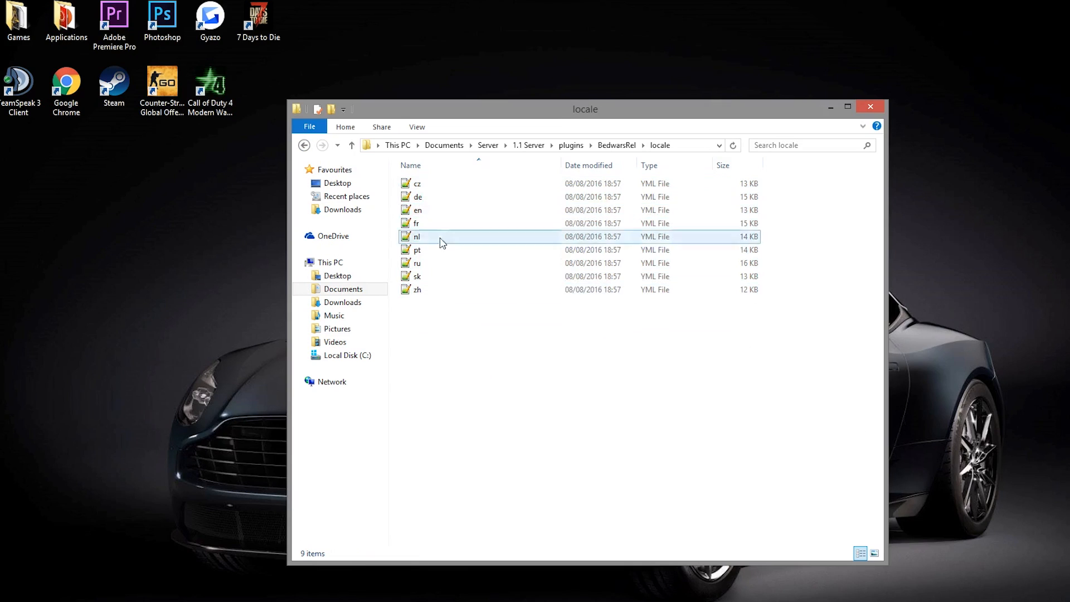
{"action": "left_click", "coordinate": [416, 210]}
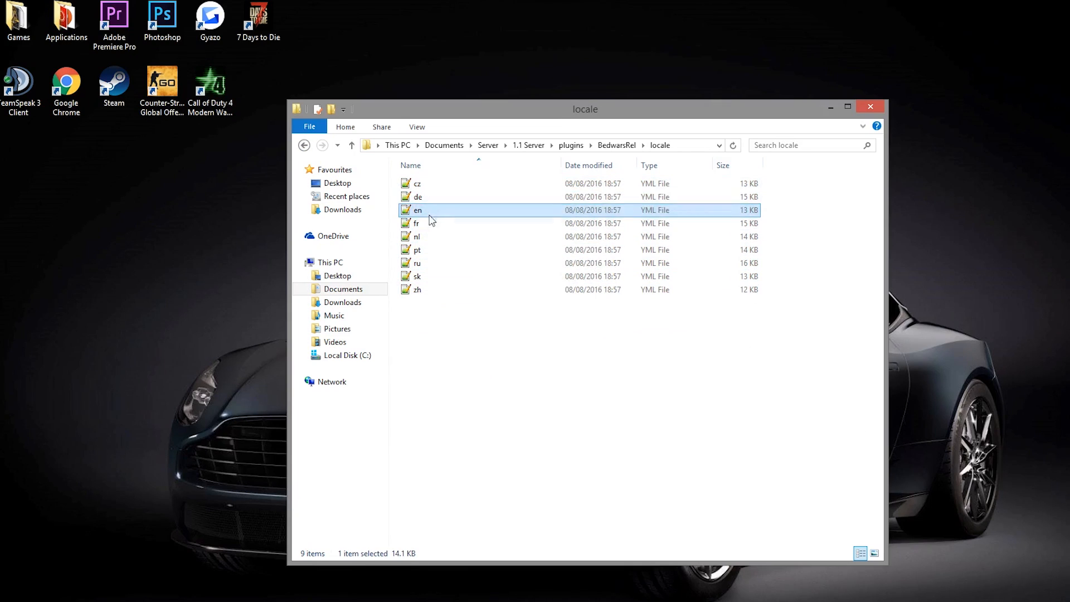
{"action": "left_click", "coordinate": [430, 250]}
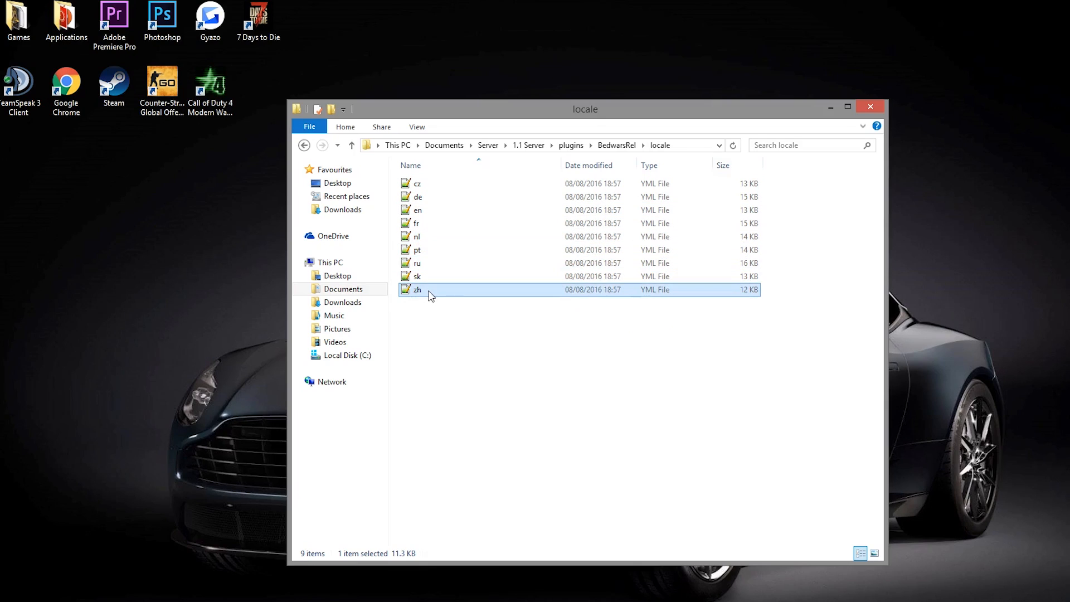
{"action": "double_click", "coordinate": [417, 289]}
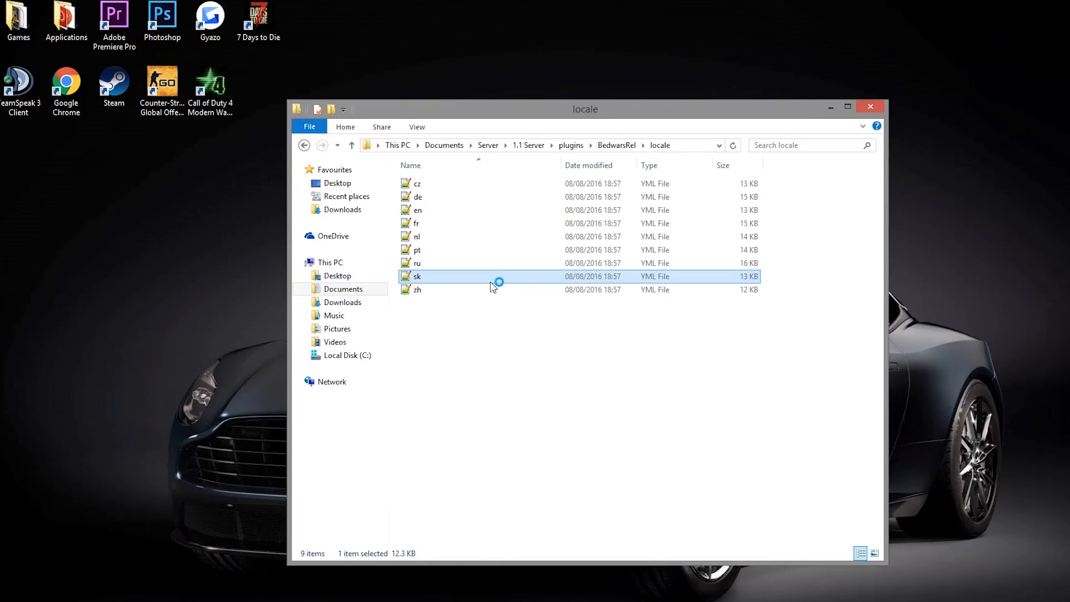
{"action": "double_click", "coordinate": [417, 276]}
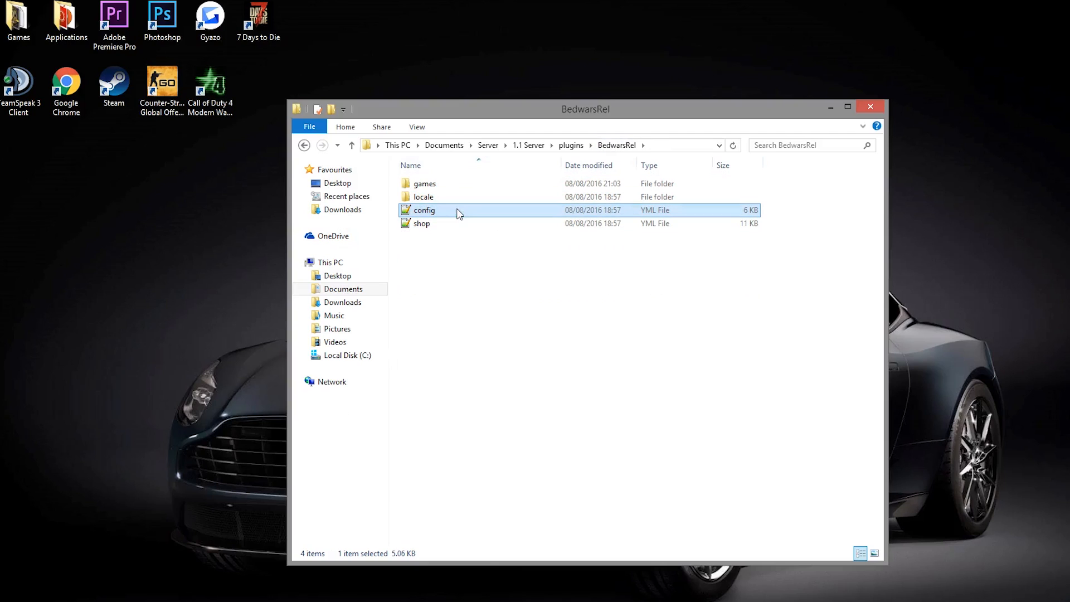
{"action": "double_click", "coordinate": [424, 210]}
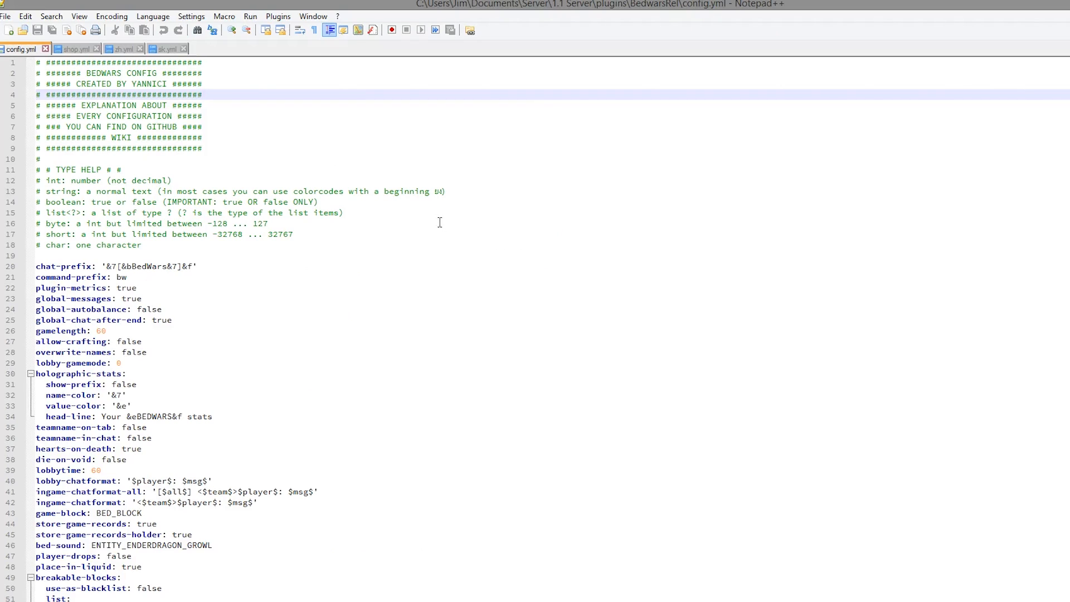
{"action": "scroll", "scroll_direction": "down", "scroll_amount": 3}
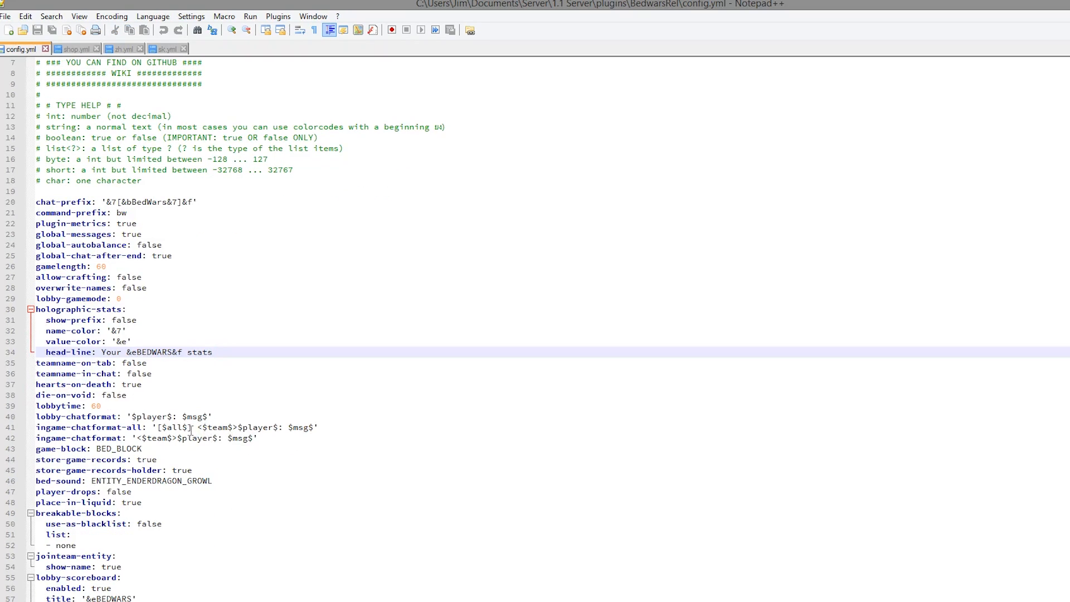
{"action": "scroll", "scroll_direction": "down", "scroll_amount": 3}
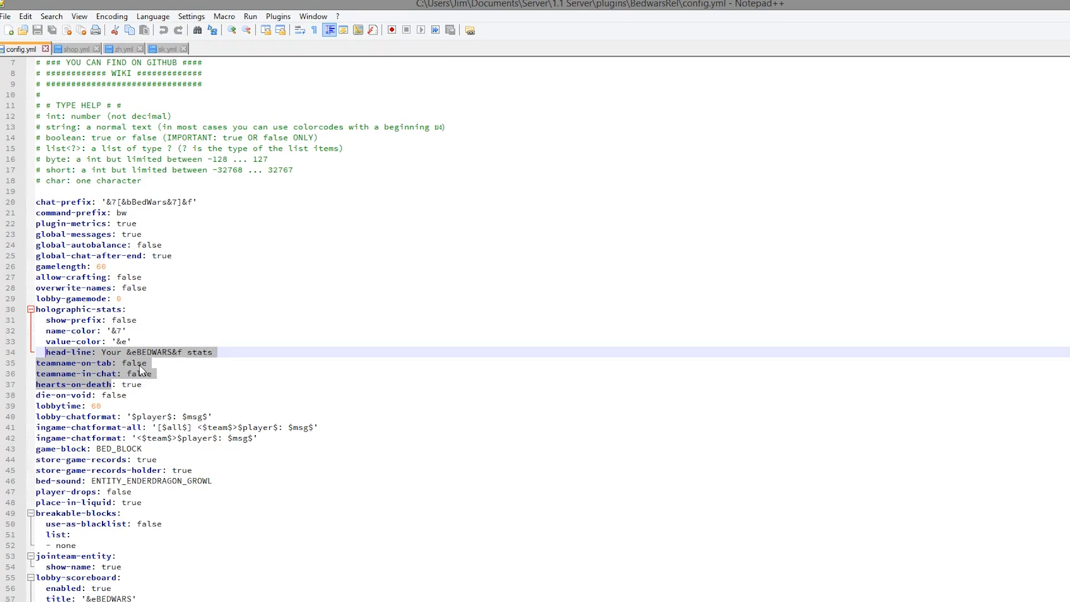
{"action": "scroll", "scroll_direction": "down", "scroll_amount": 3}
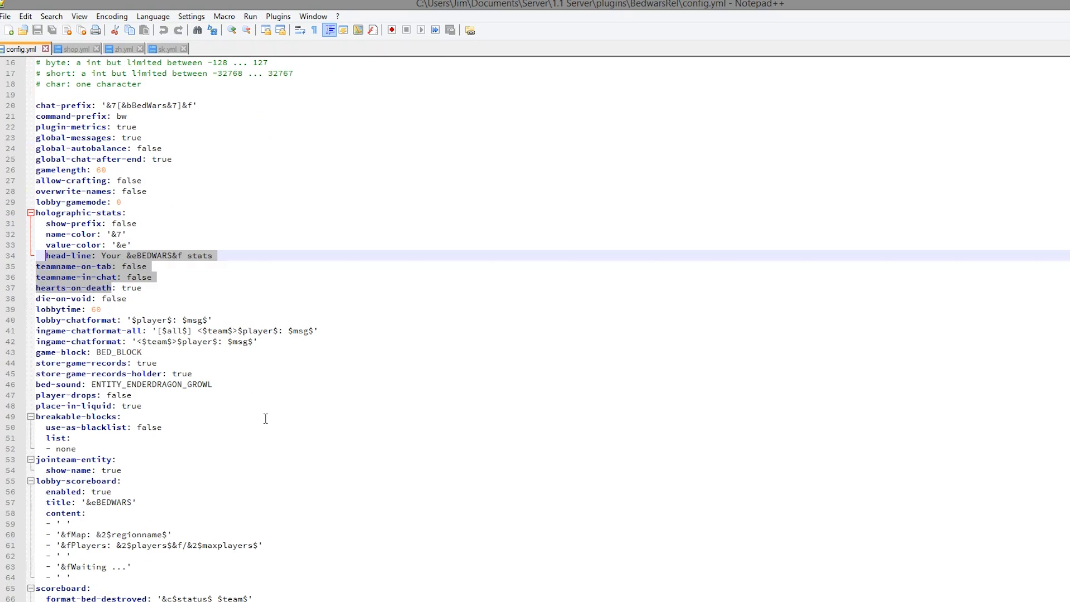
{"action": "scroll", "scroll_direction": "down", "scroll_amount": 3}
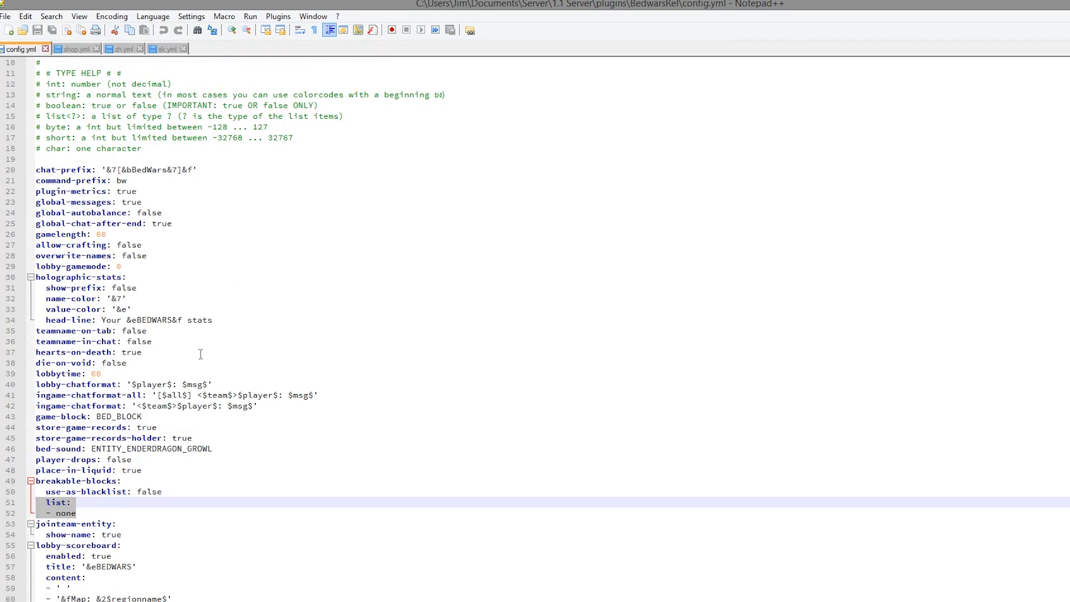
{"action": "scroll", "scroll_direction": "down", "scroll_amount": 3}
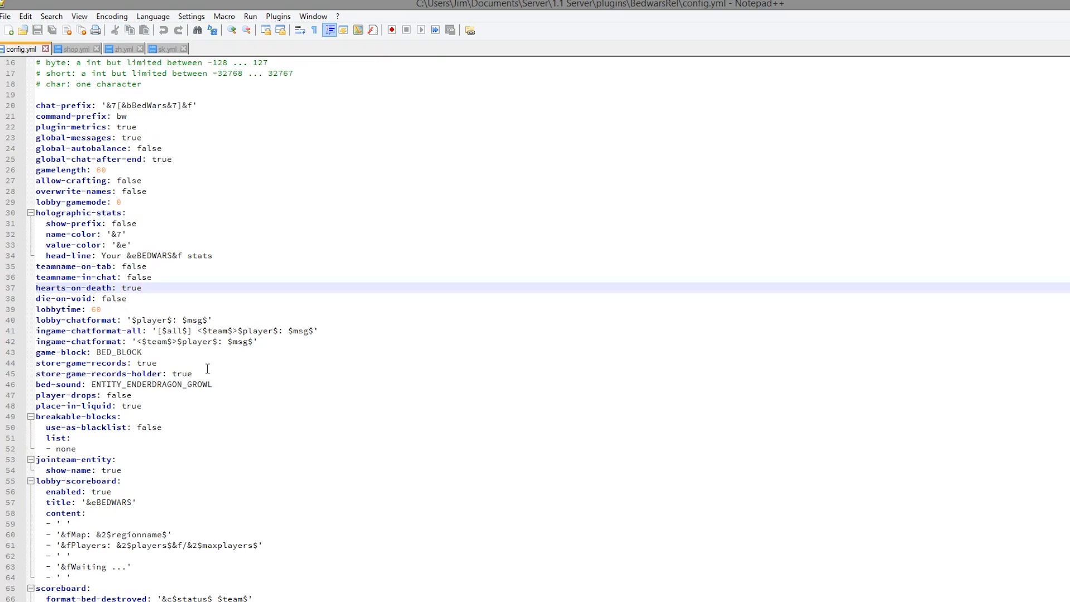
{"action": "scroll", "scroll_direction": "down", "scroll_amount": 3}
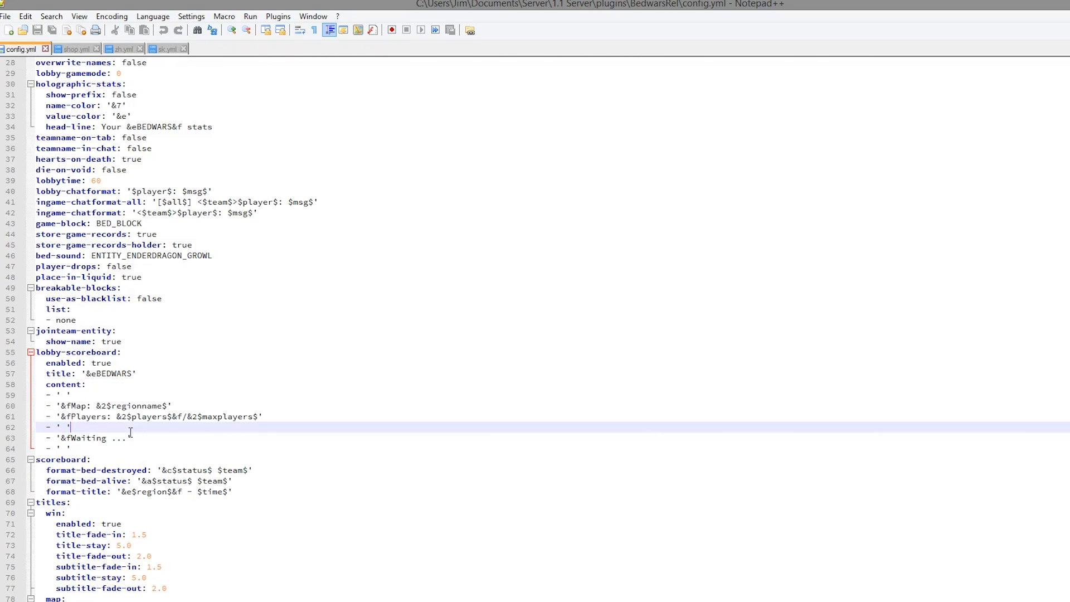
{"action": "scroll", "scroll_direction": "down", "scroll_amount": 3}
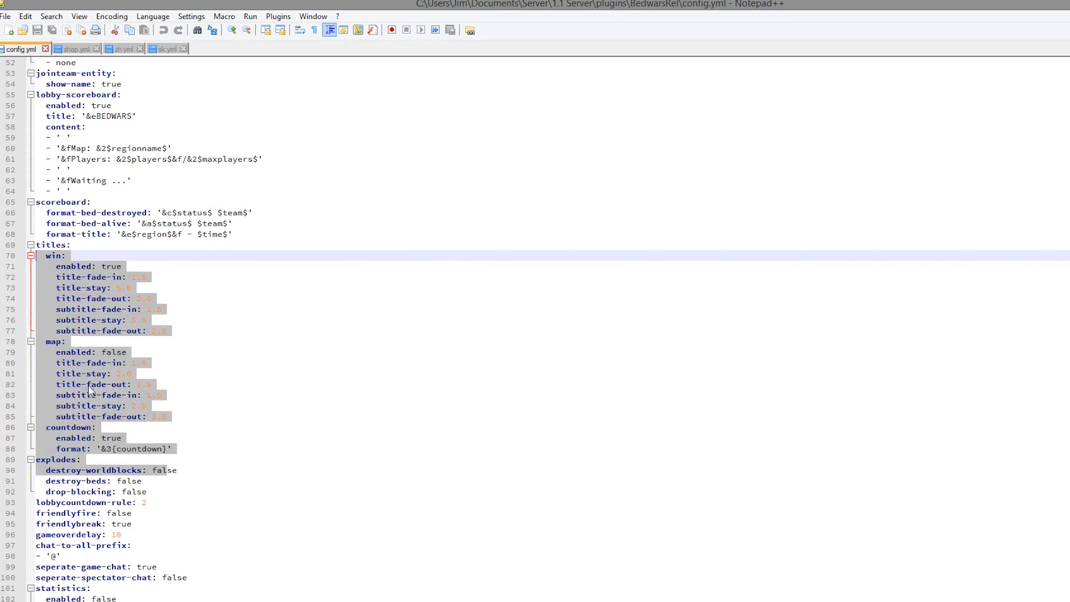
{"action": "scroll", "scroll_direction": "down", "scroll_amount": 3}
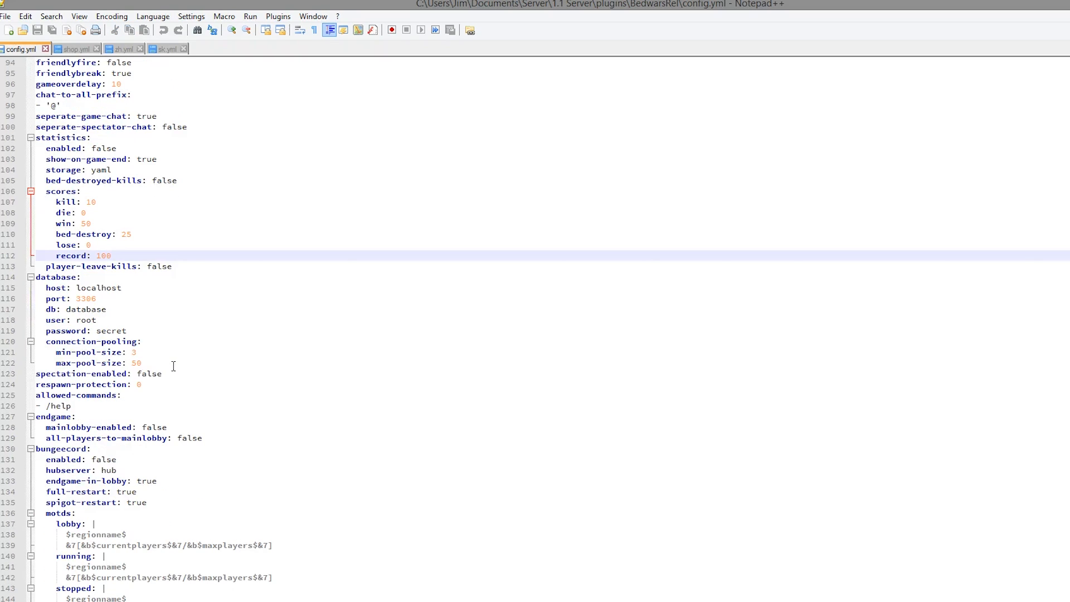
Review config.yml's database block and the respawn-protection setting
{"action": "left_click_drag", "start_coordinate": [35, 277], "coordinate": [161, 373]}
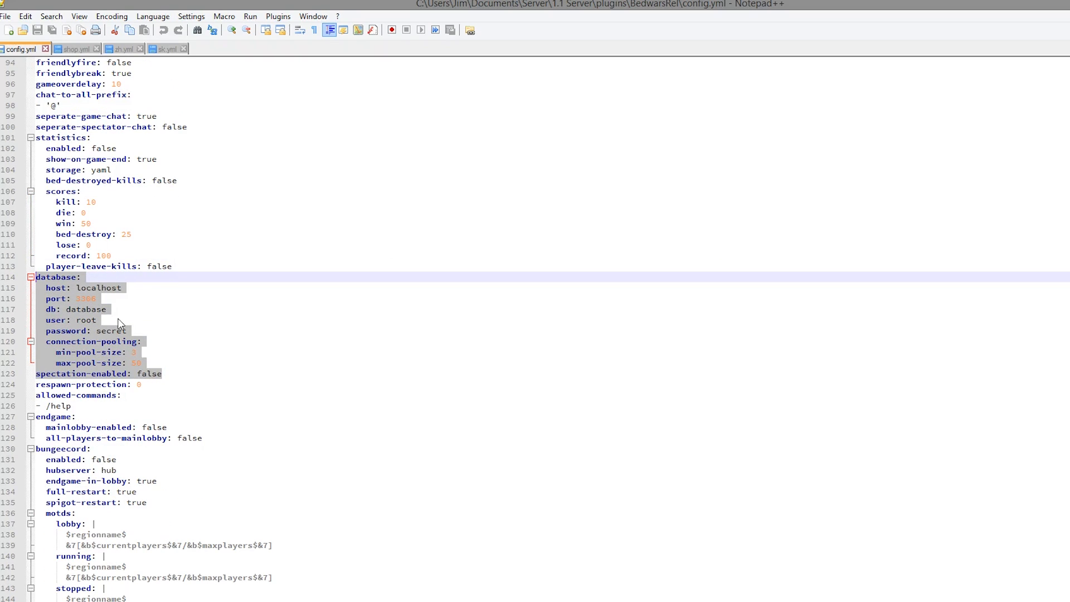
{"action": "scroll", "scroll_direction": "down", "scroll_amount": 3}
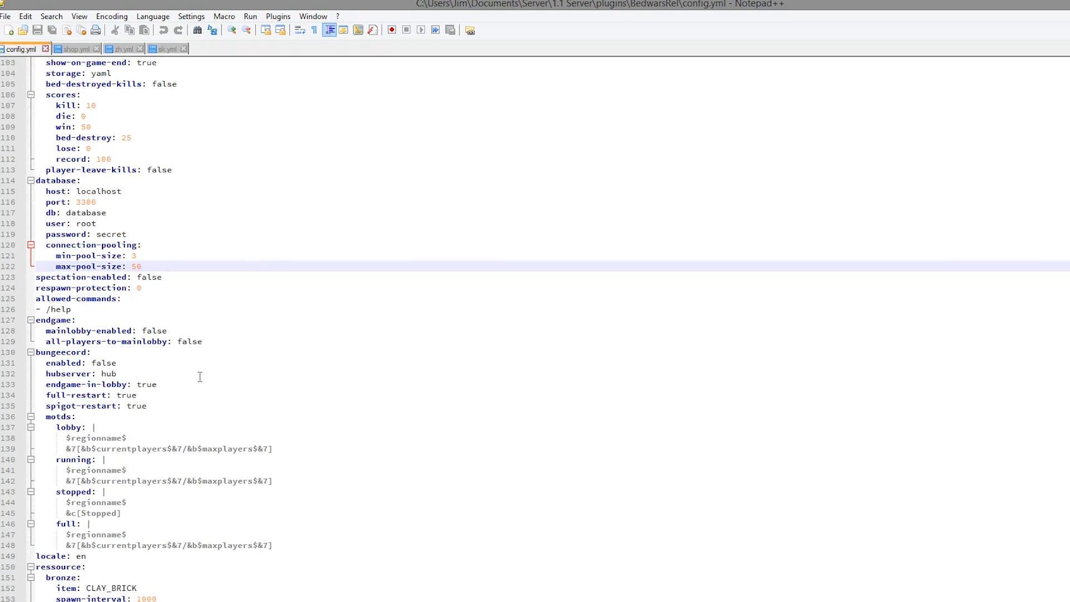
{"action": "double_click", "coordinate": [114, 287]}
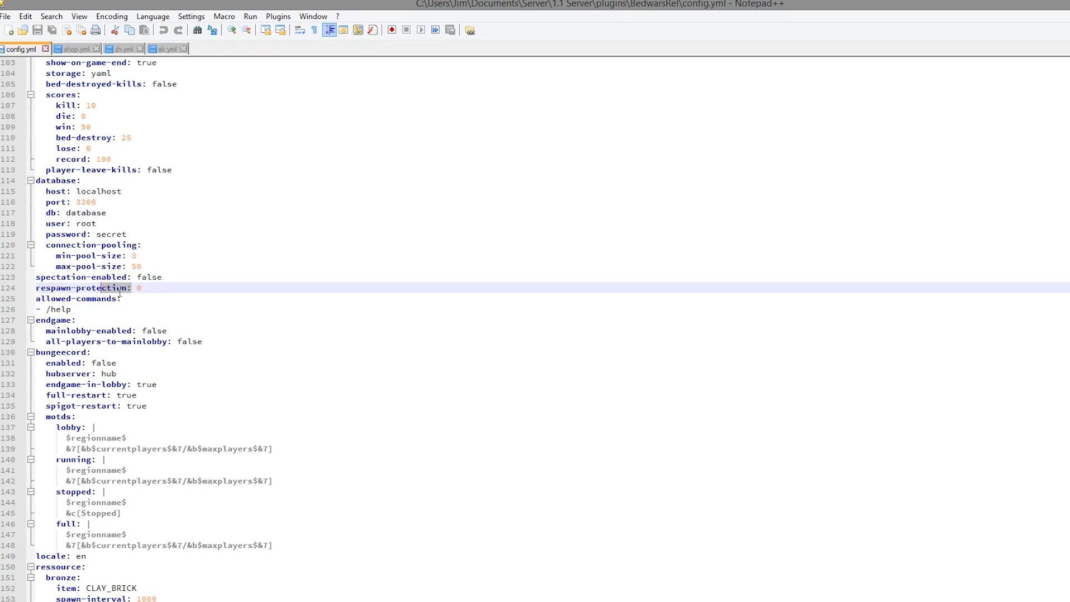
{"action": "double_click", "coordinate": [82, 287]}
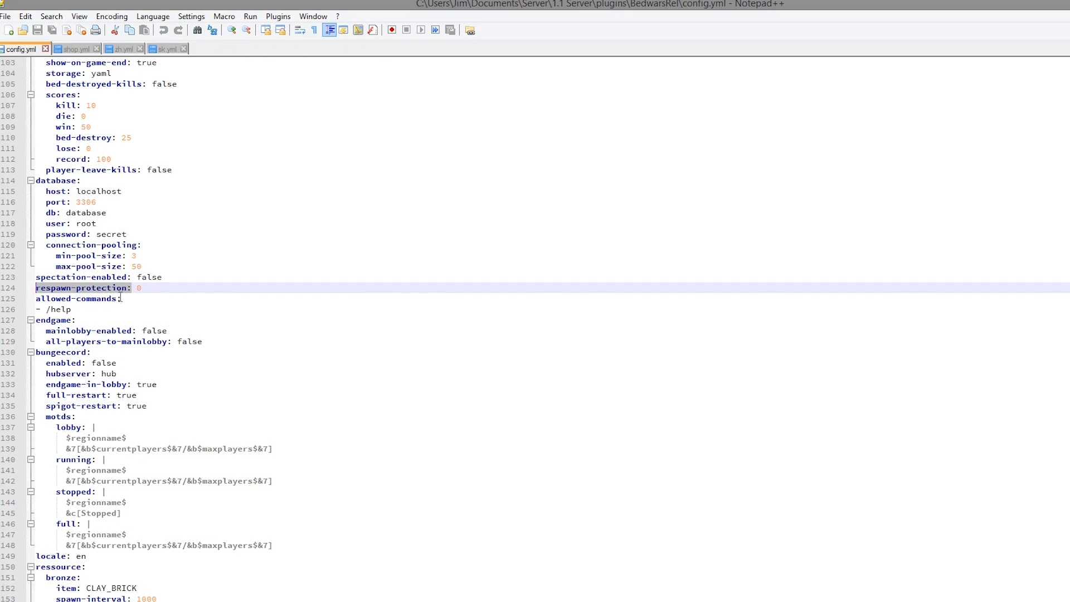
Read on through config.yml's resources, rewards, specials and sign settings
{"action": "scroll", "scroll_direction": "down", "scroll_amount": 3}
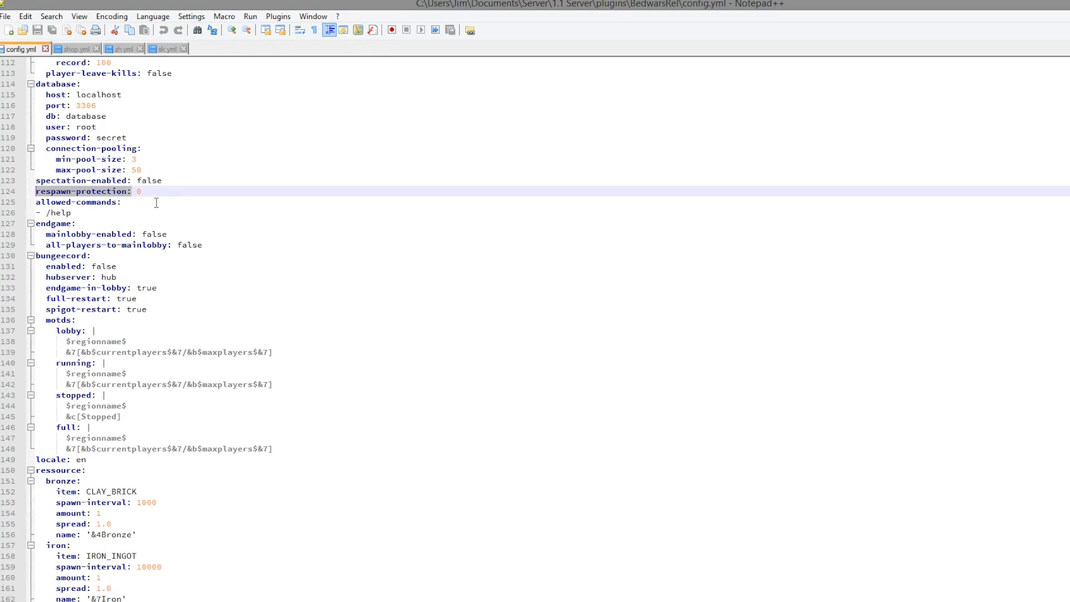
{"action": "scroll", "scroll_direction": "down", "scroll_amount": 3}
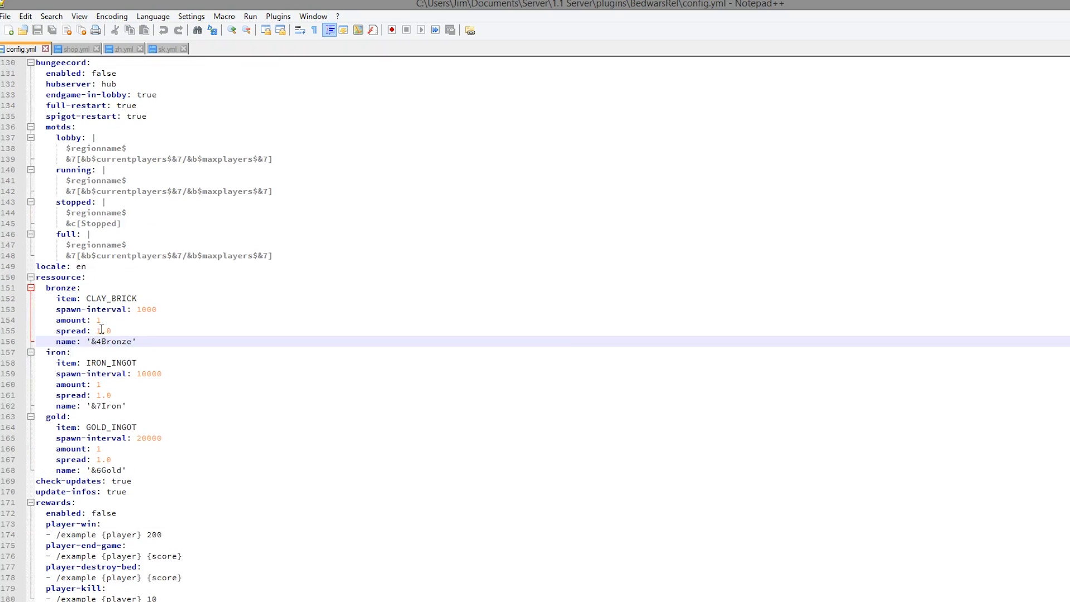
{"action": "scroll", "scroll_direction": "down", "scroll_amount": 3}
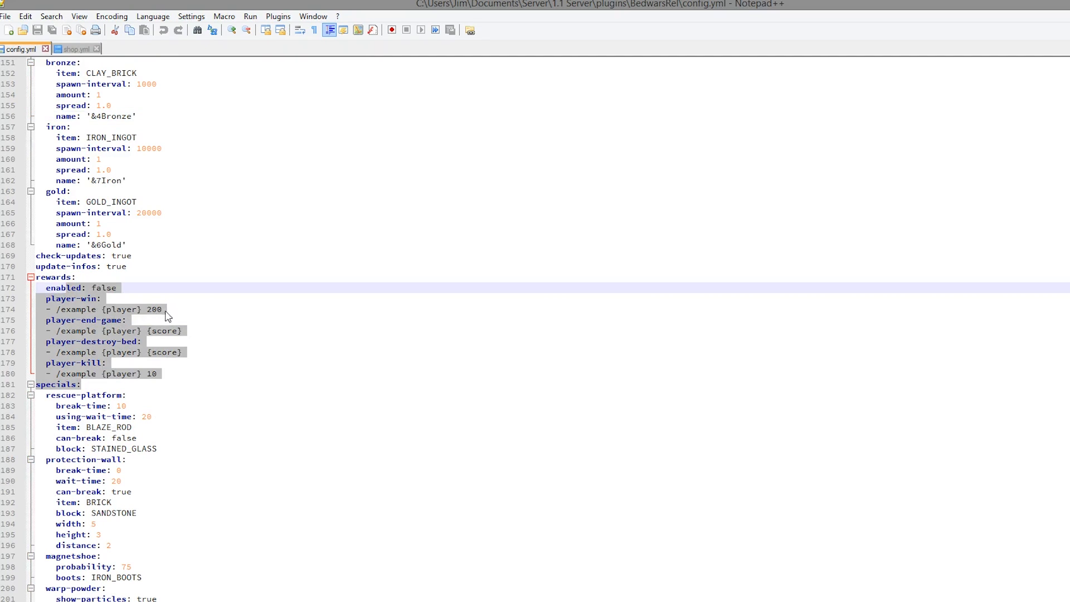
{"action": "left_click", "coordinate": [132, 298]}
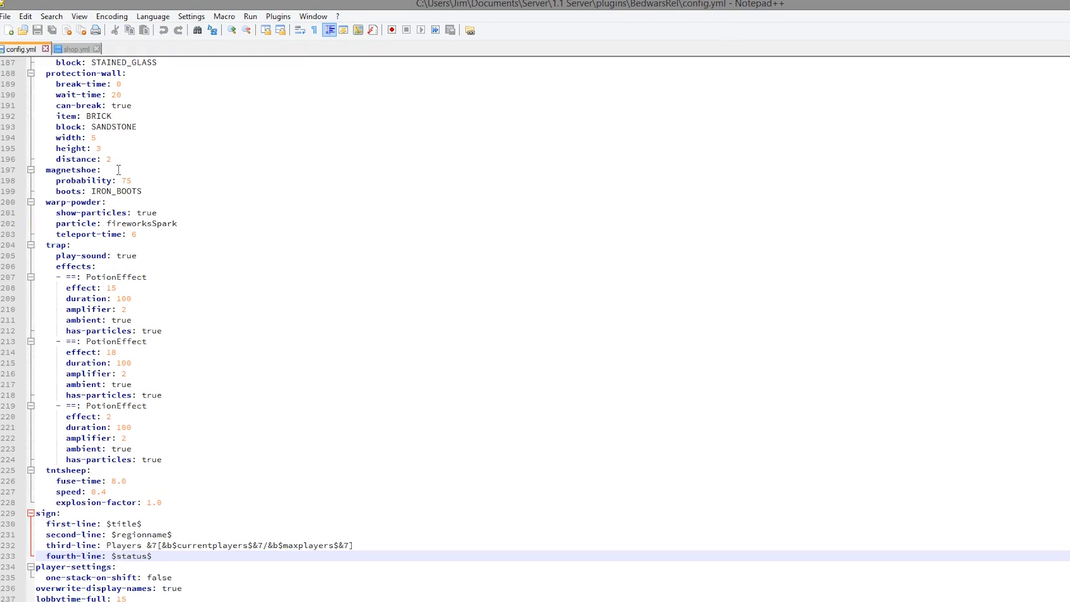
Close config.yml and read shop.yml's armour offers down to the swords category
{"action": "left_click", "coordinate": [74, 50]}
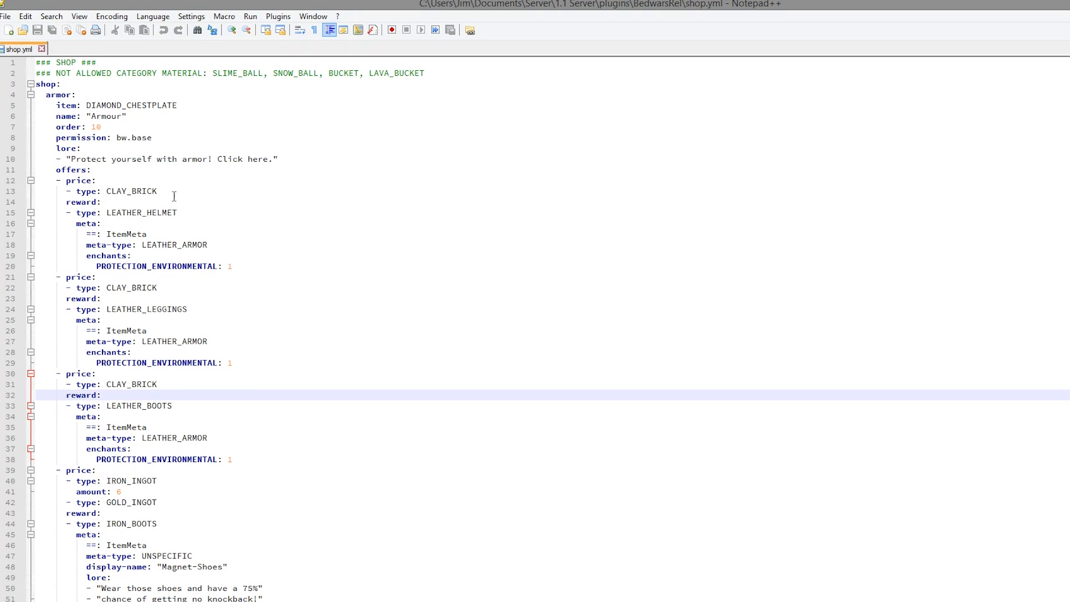
{"action": "scroll", "scroll_direction": "down", "scroll_amount": 3}
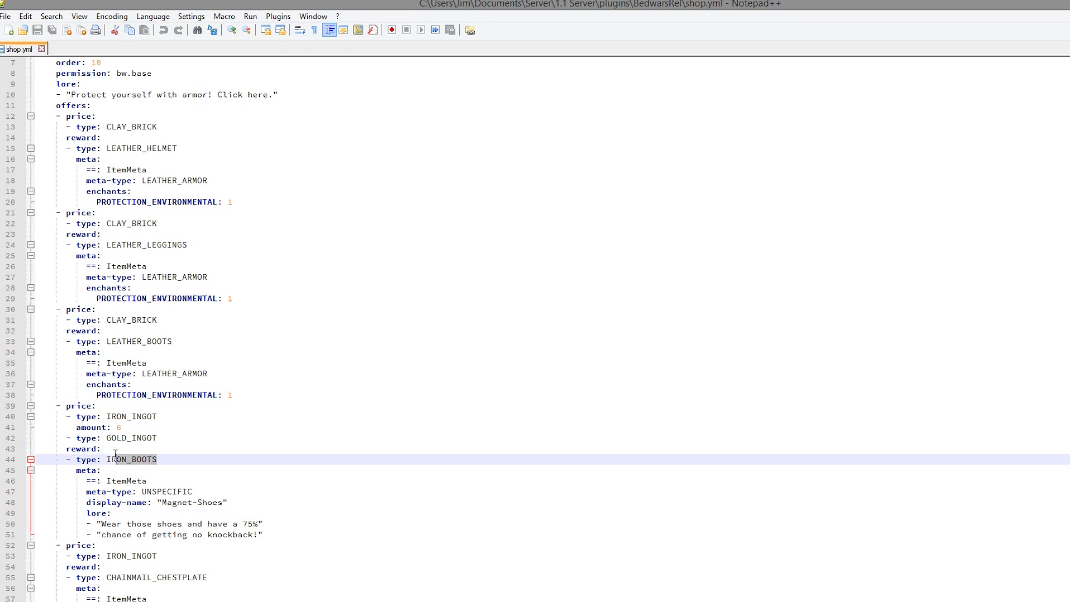
{"action": "scroll", "scroll_direction": "down", "scroll_amount": 3}
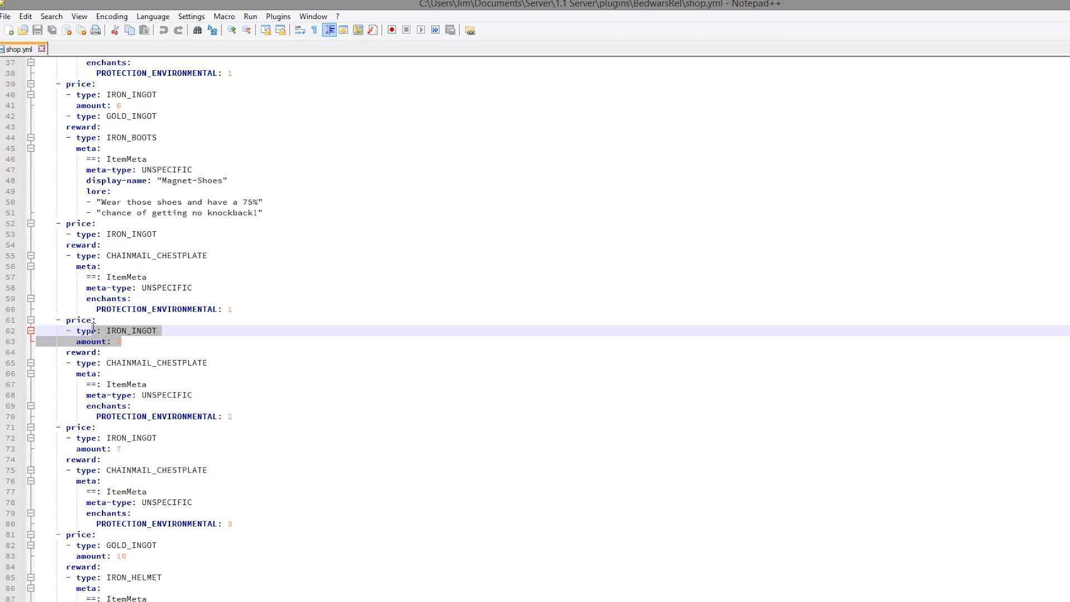
{"action": "scroll", "scroll_direction": "down", "scroll_amount": 3}
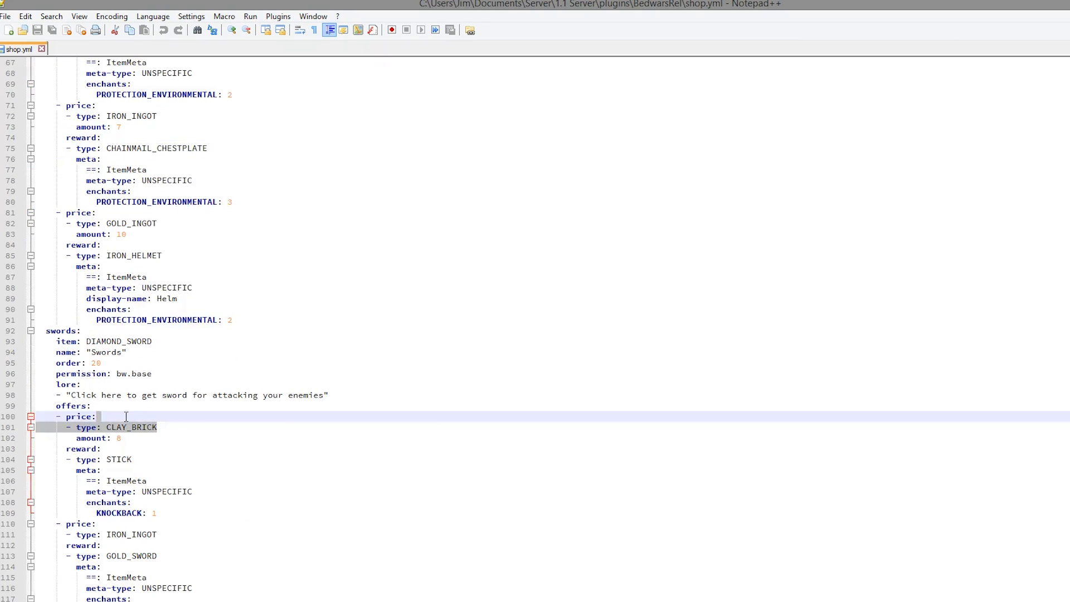
Mark the CLAY_BRICK price type on line 101 and reach the Search menu
{"action": "double_click", "coordinate": [131, 426]}
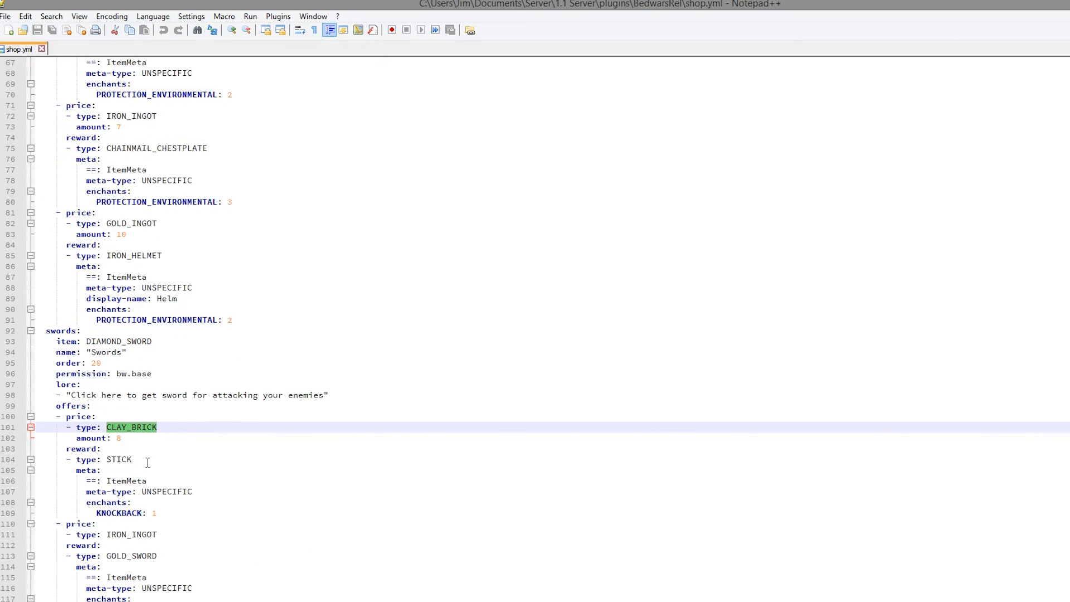
{"action": "left_click", "coordinate": [93, 362]}
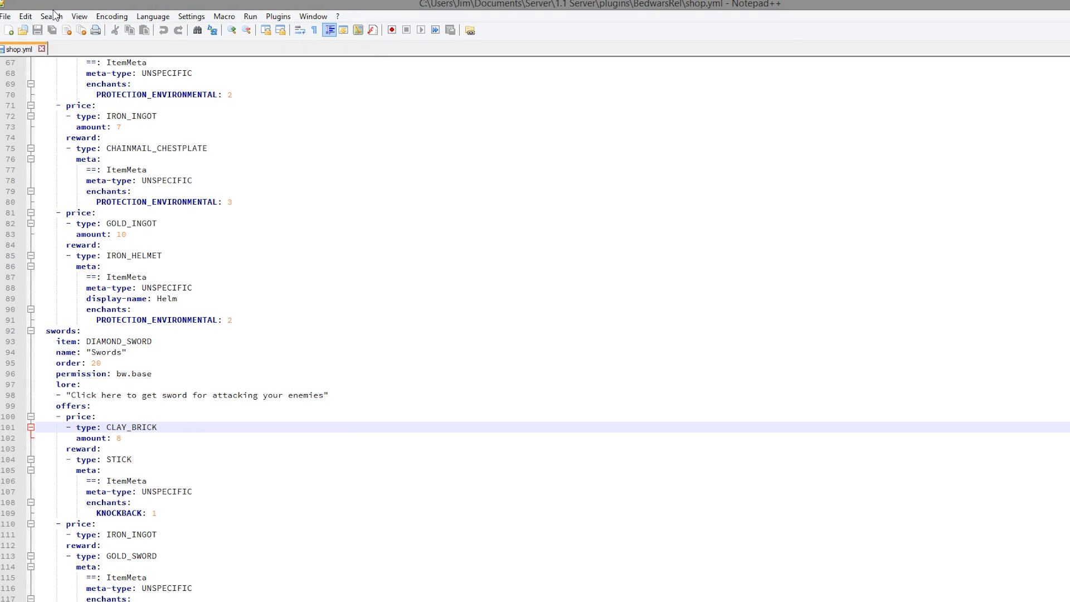
{"action": "left_click", "coordinate": [51, 16]}
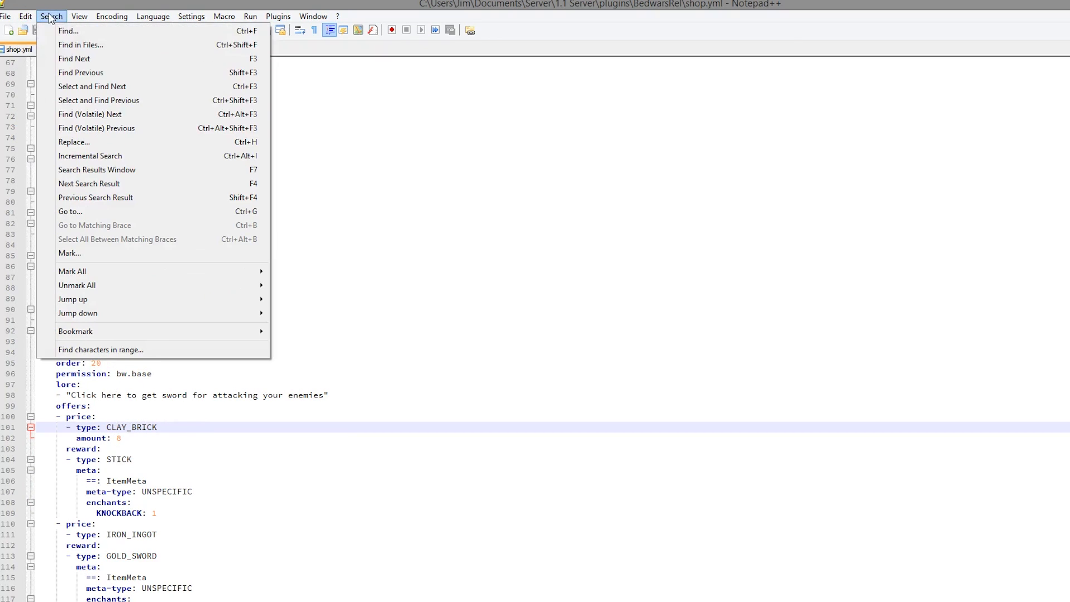
Replace every CLAY_BRICK in shop.yml with EMERALD via Replace All
{"action": "left_click", "coordinate": [74, 141]}
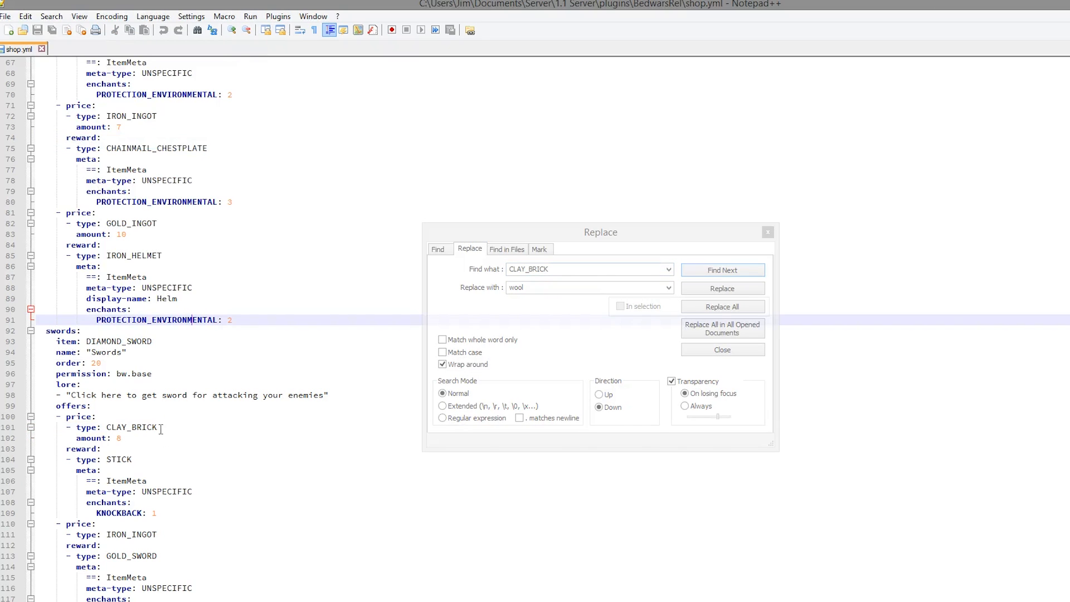
{"action": "left_click", "coordinate": [722, 269]}
{"action": "type", "text": "EMERALD"}
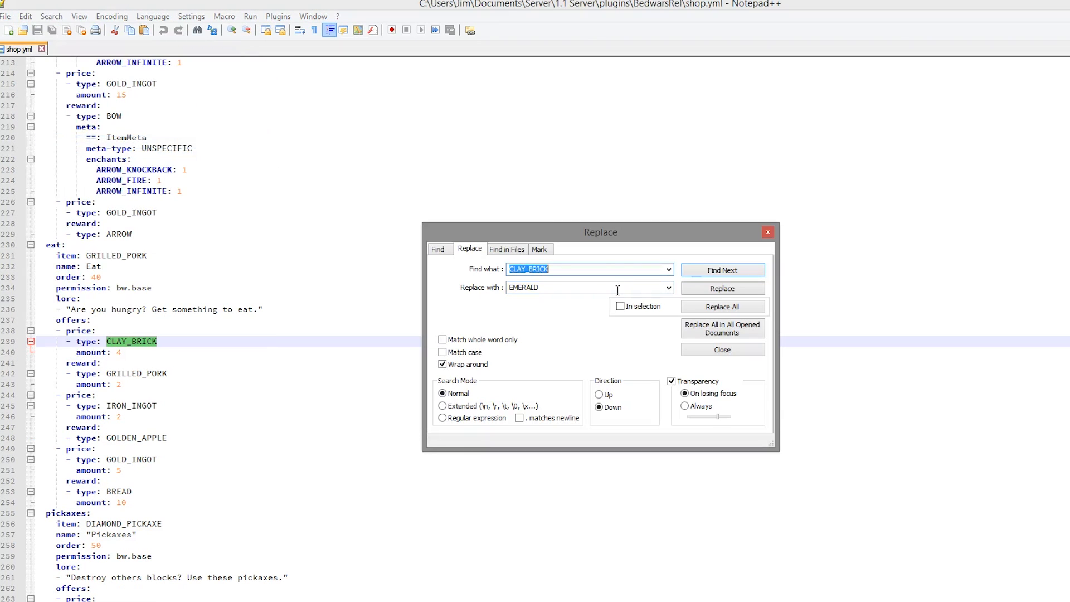
{"action": "left_click", "coordinate": [721, 306]}
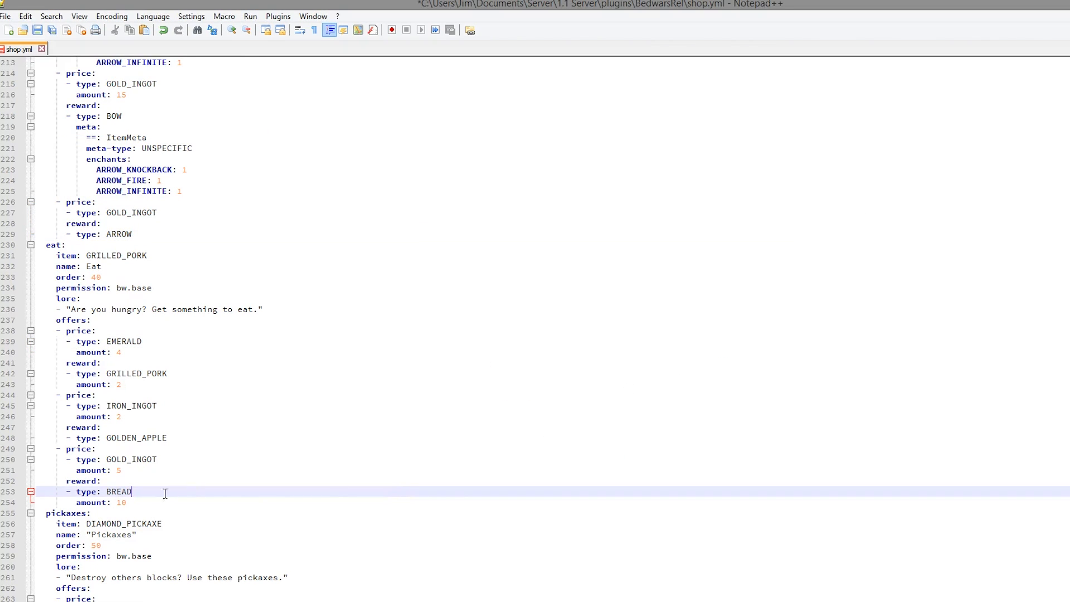
{"action": "scroll", "scroll_direction": "down", "scroll_amount": 3}
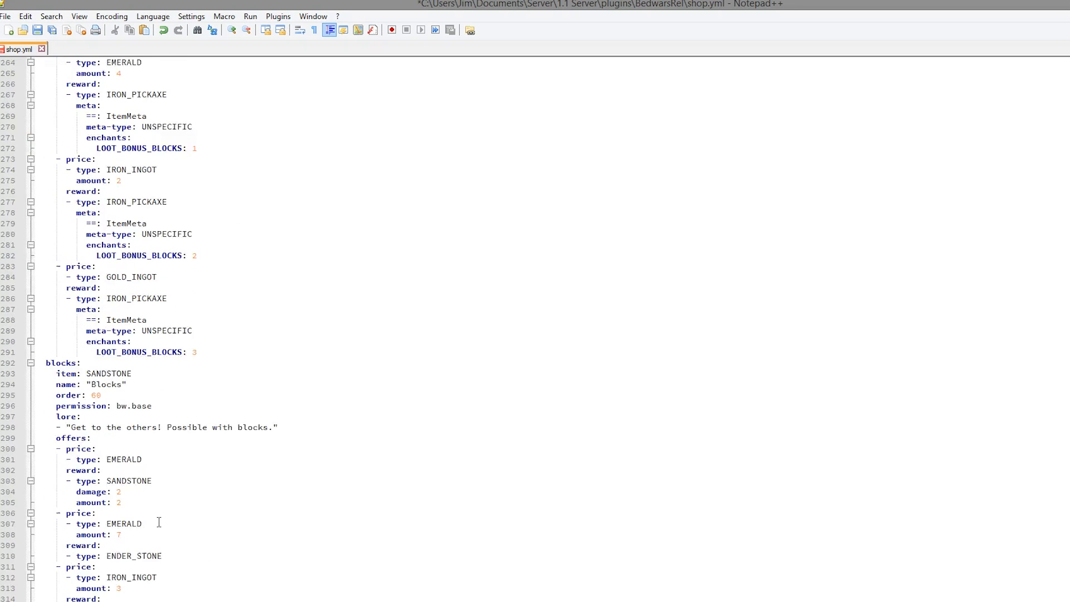
{"action": "scroll", "scroll_direction": "down", "scroll_amount": 3}
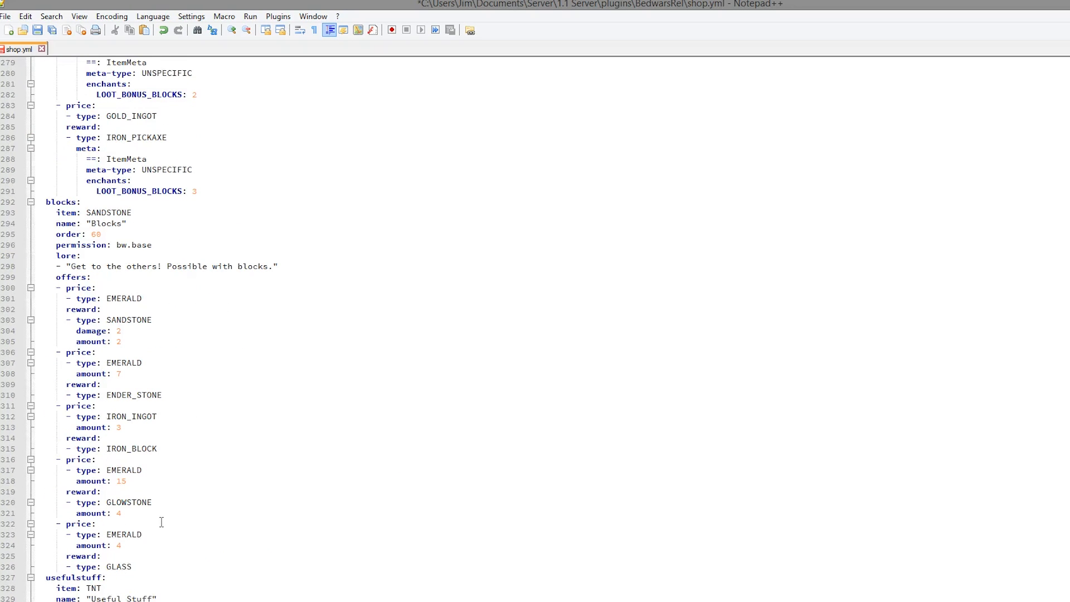
{"action": "scroll", "scroll_direction": "down", "scroll_amount": 3}
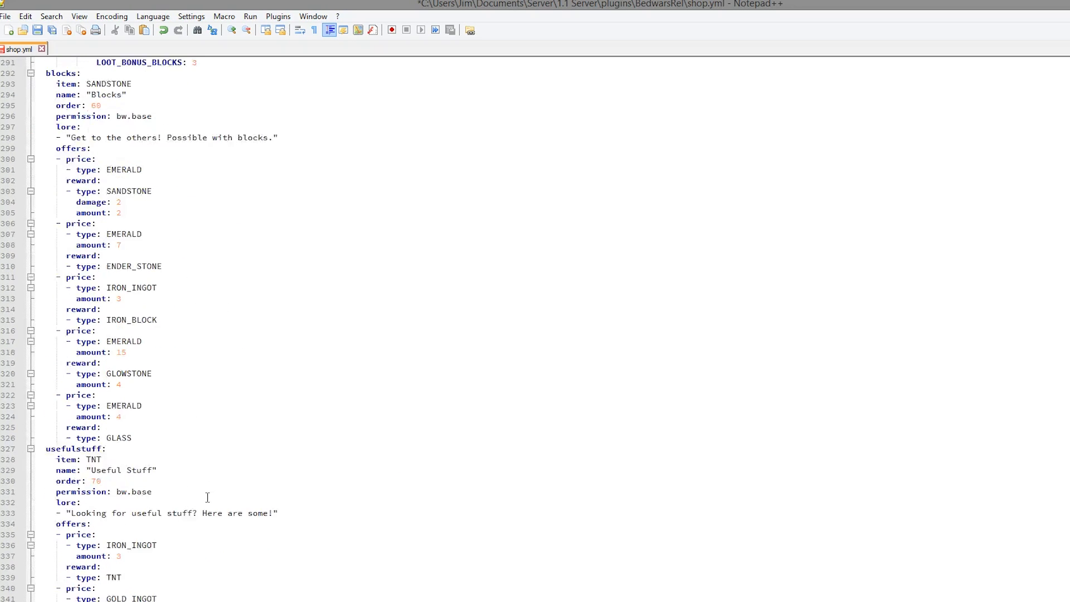